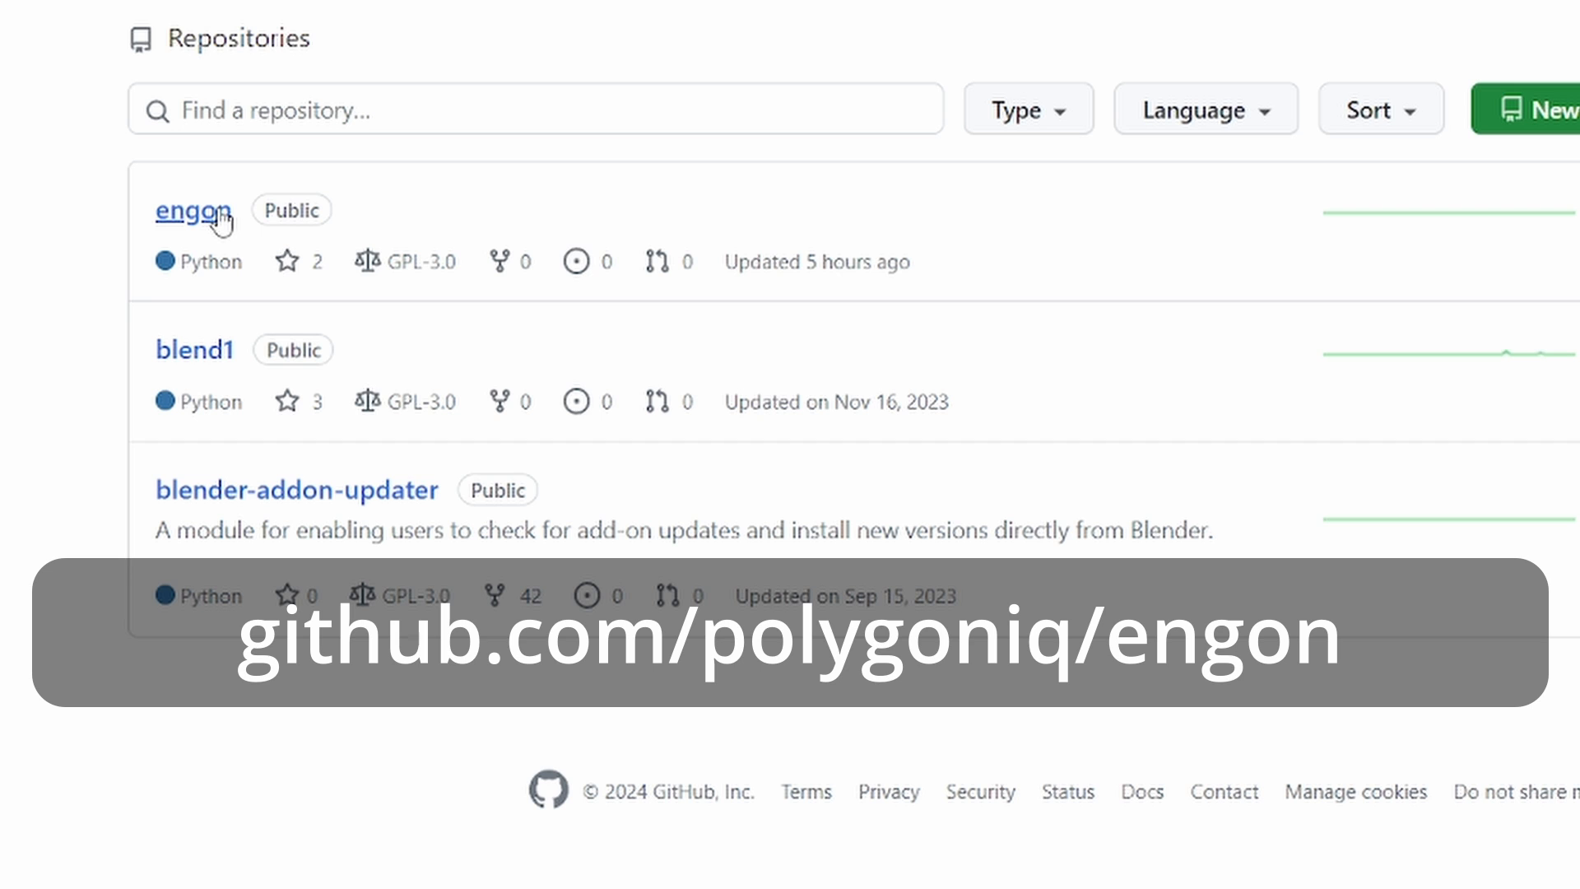
Step: Navigate to the engon repository's Releases list to reach the v0.4.0 testing release
click(191, 210)
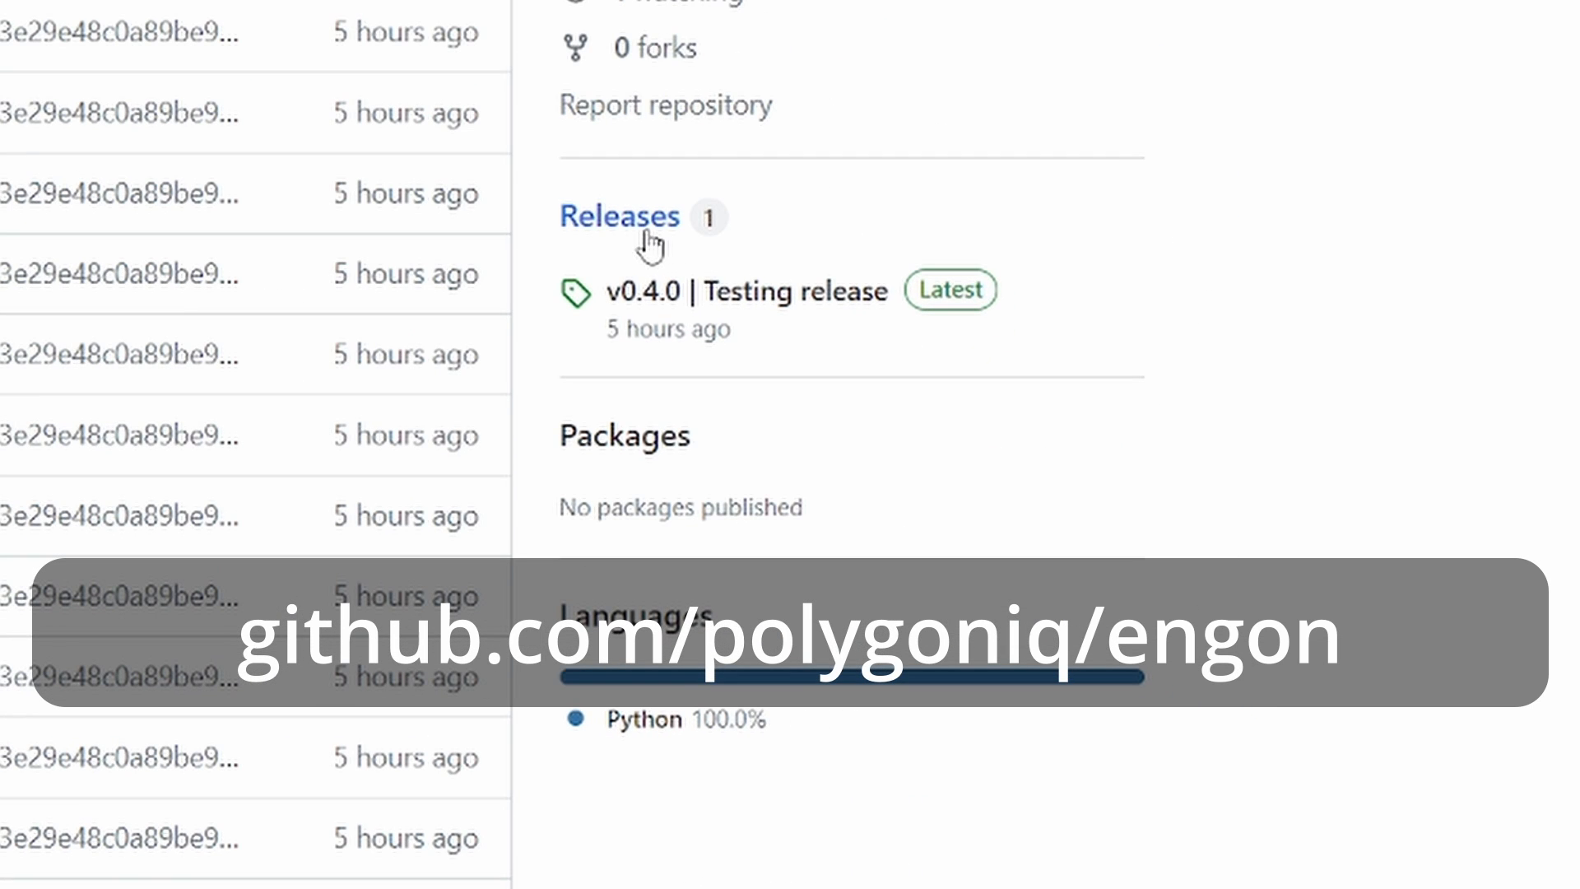
click(618, 216)
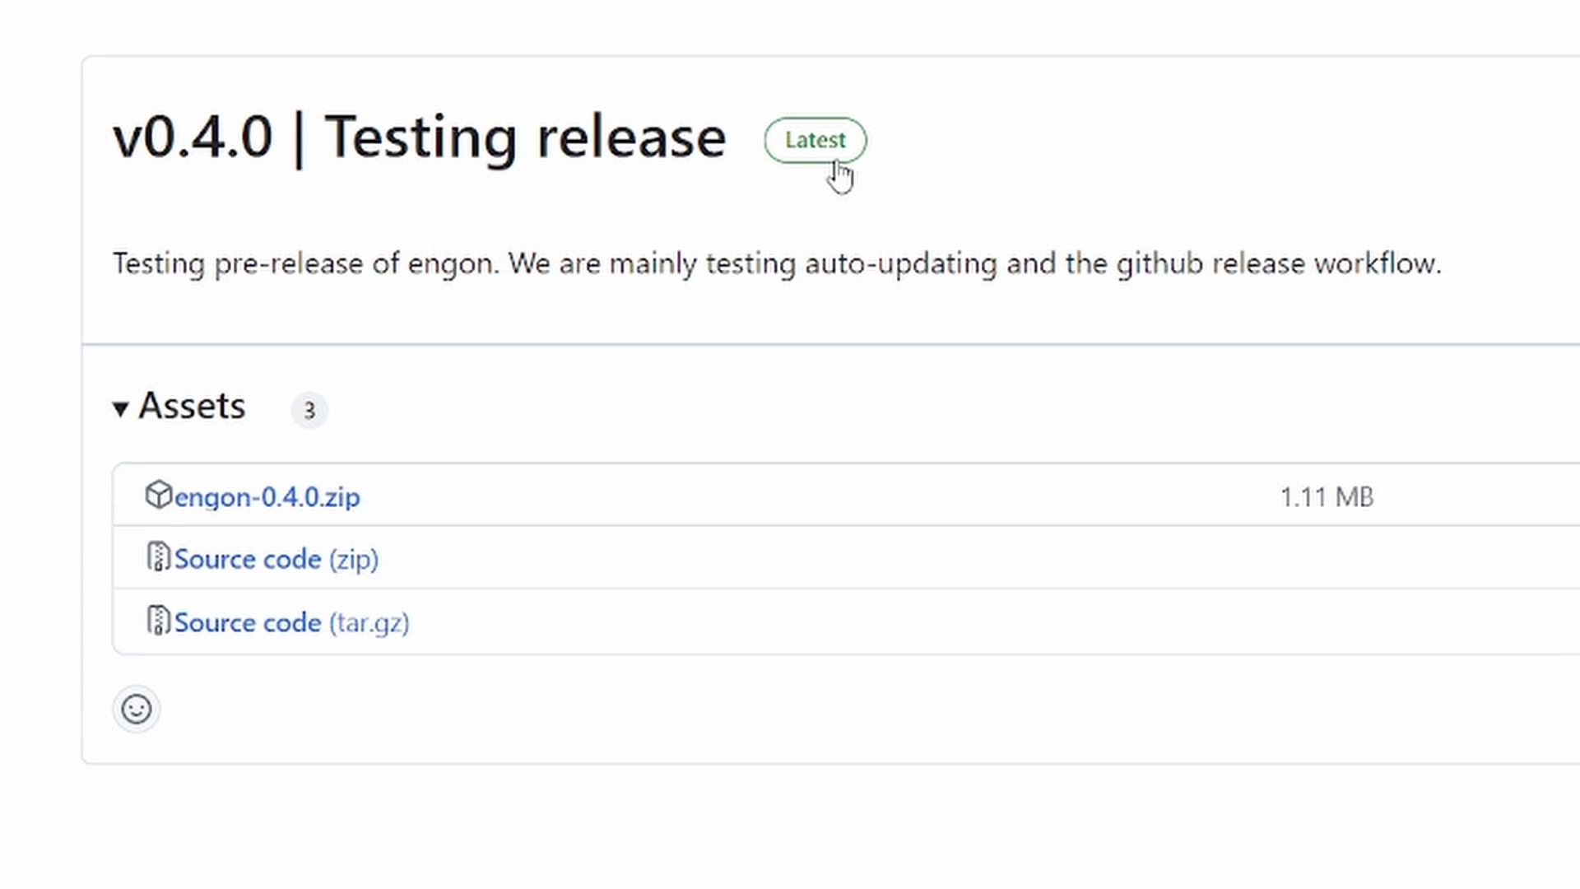
mouse_move(829, 179)
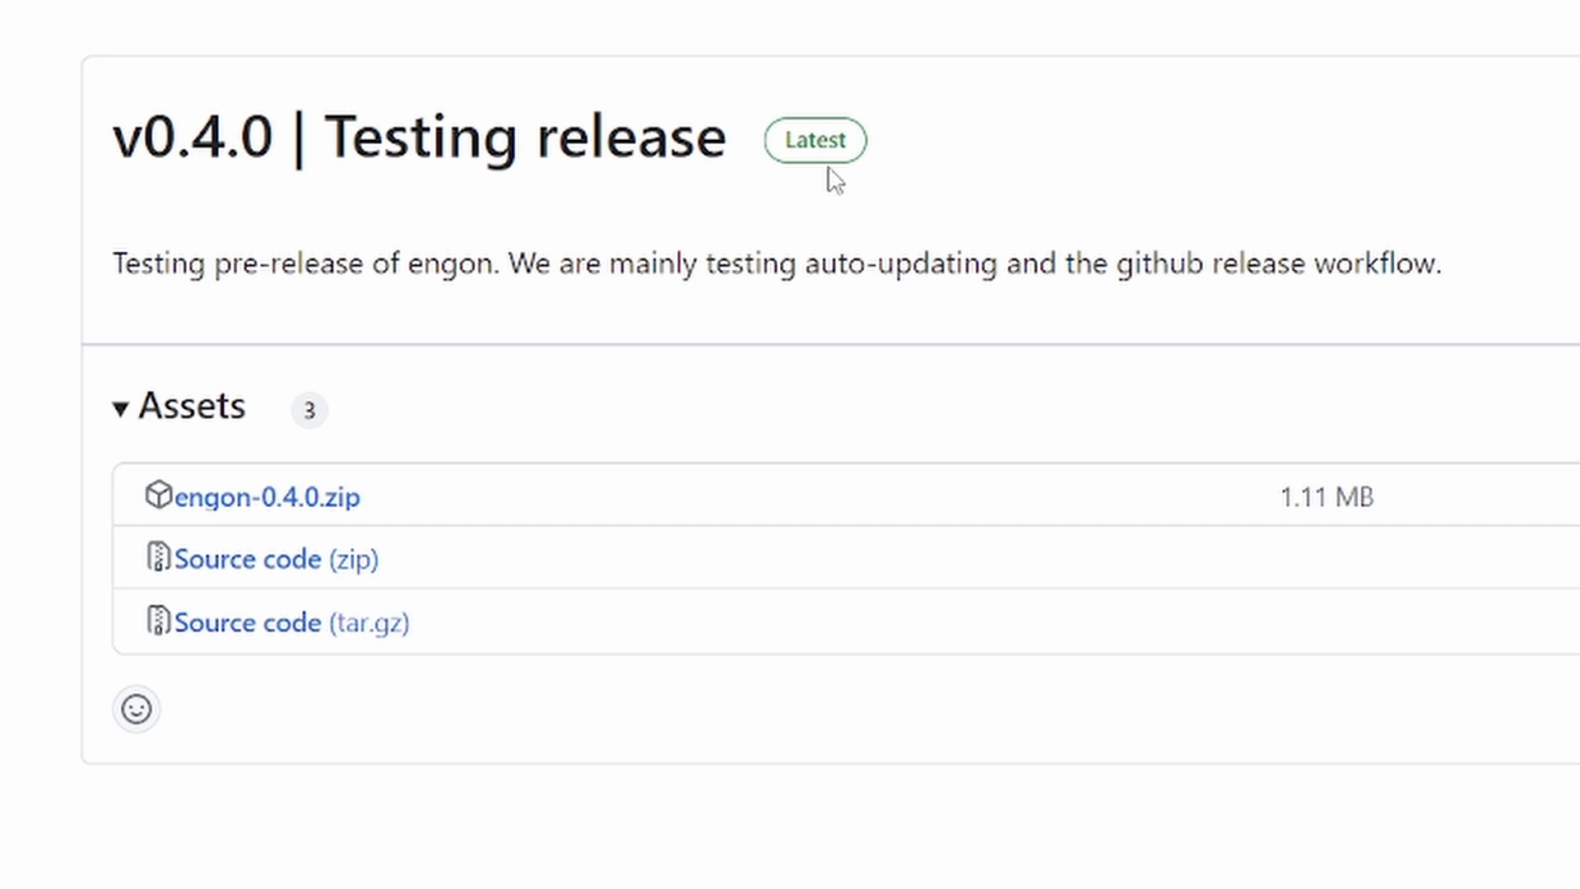
mouse_move(268, 526)
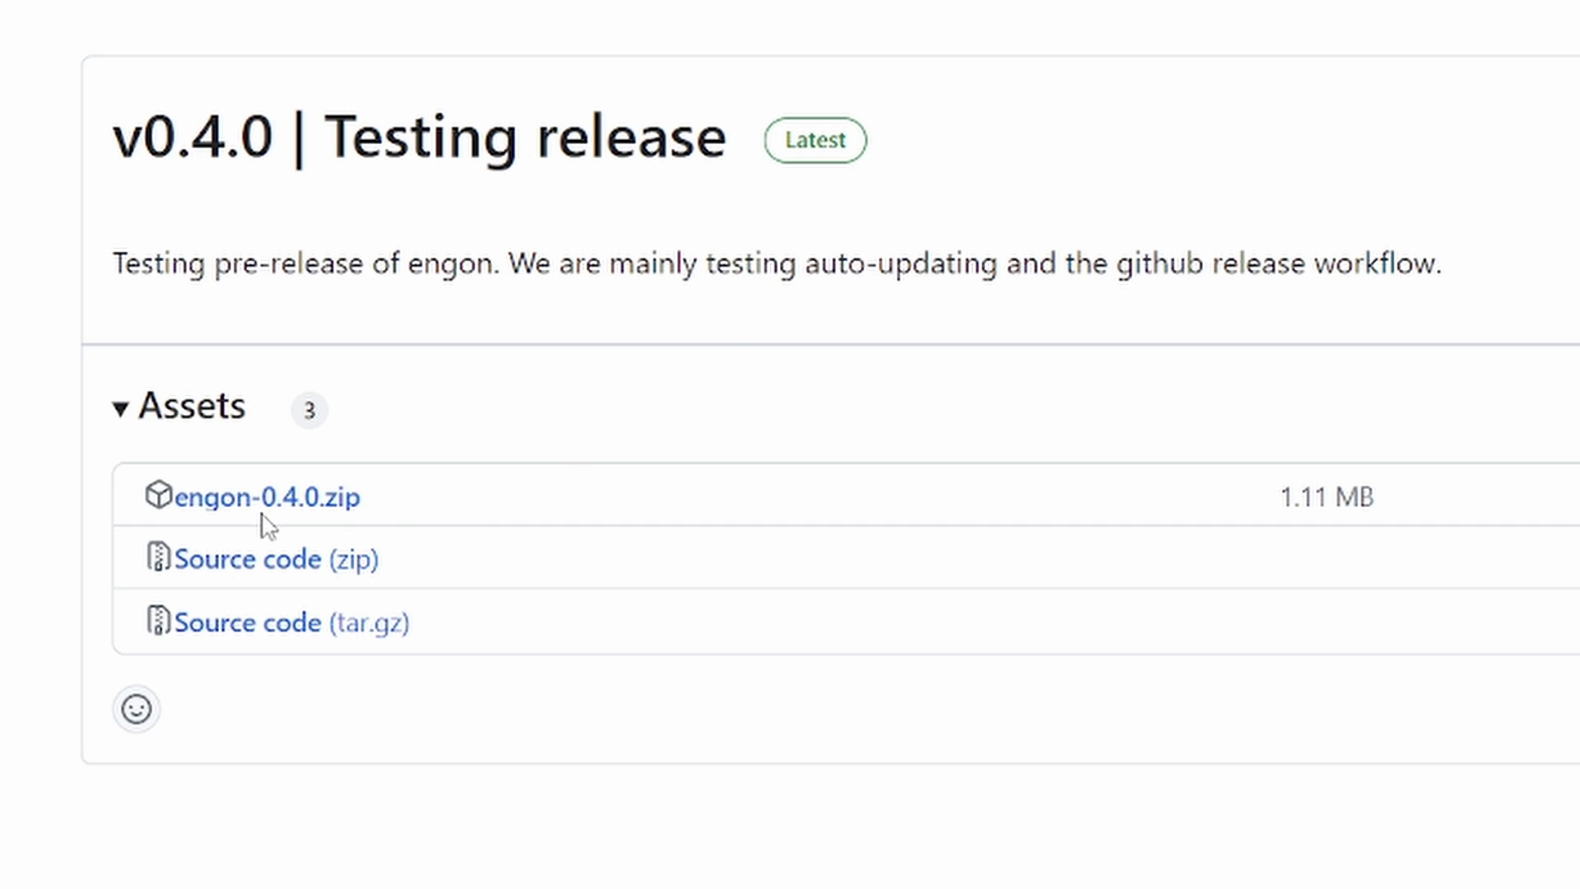
mouse_move(271, 508)
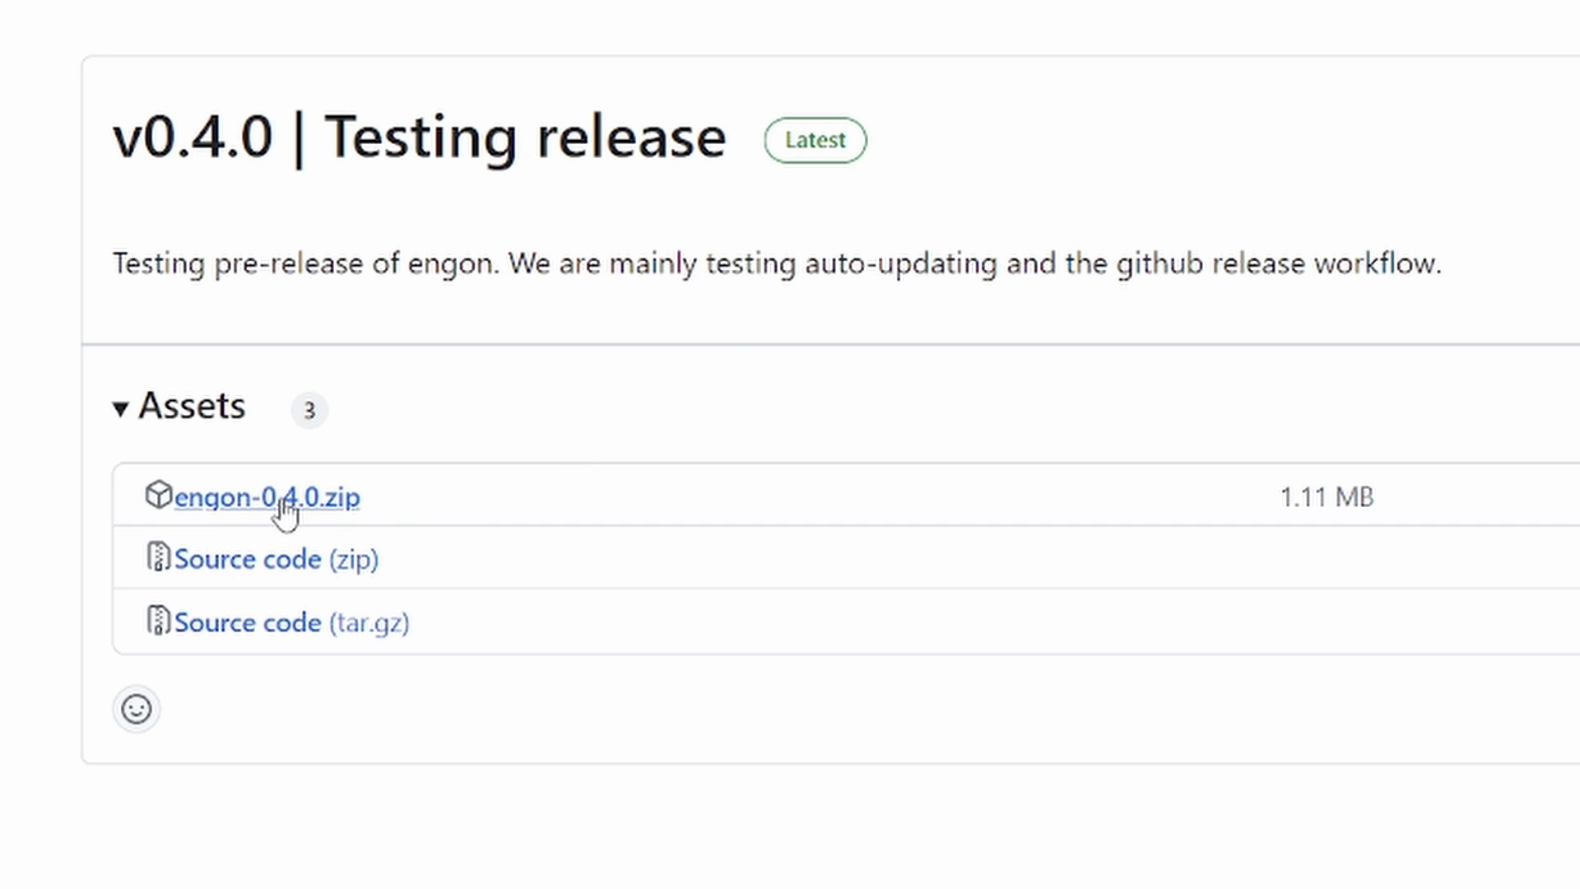
Step: Download the engon-0.4.0.zip release asset and save it to the Desktop
click(264, 497)
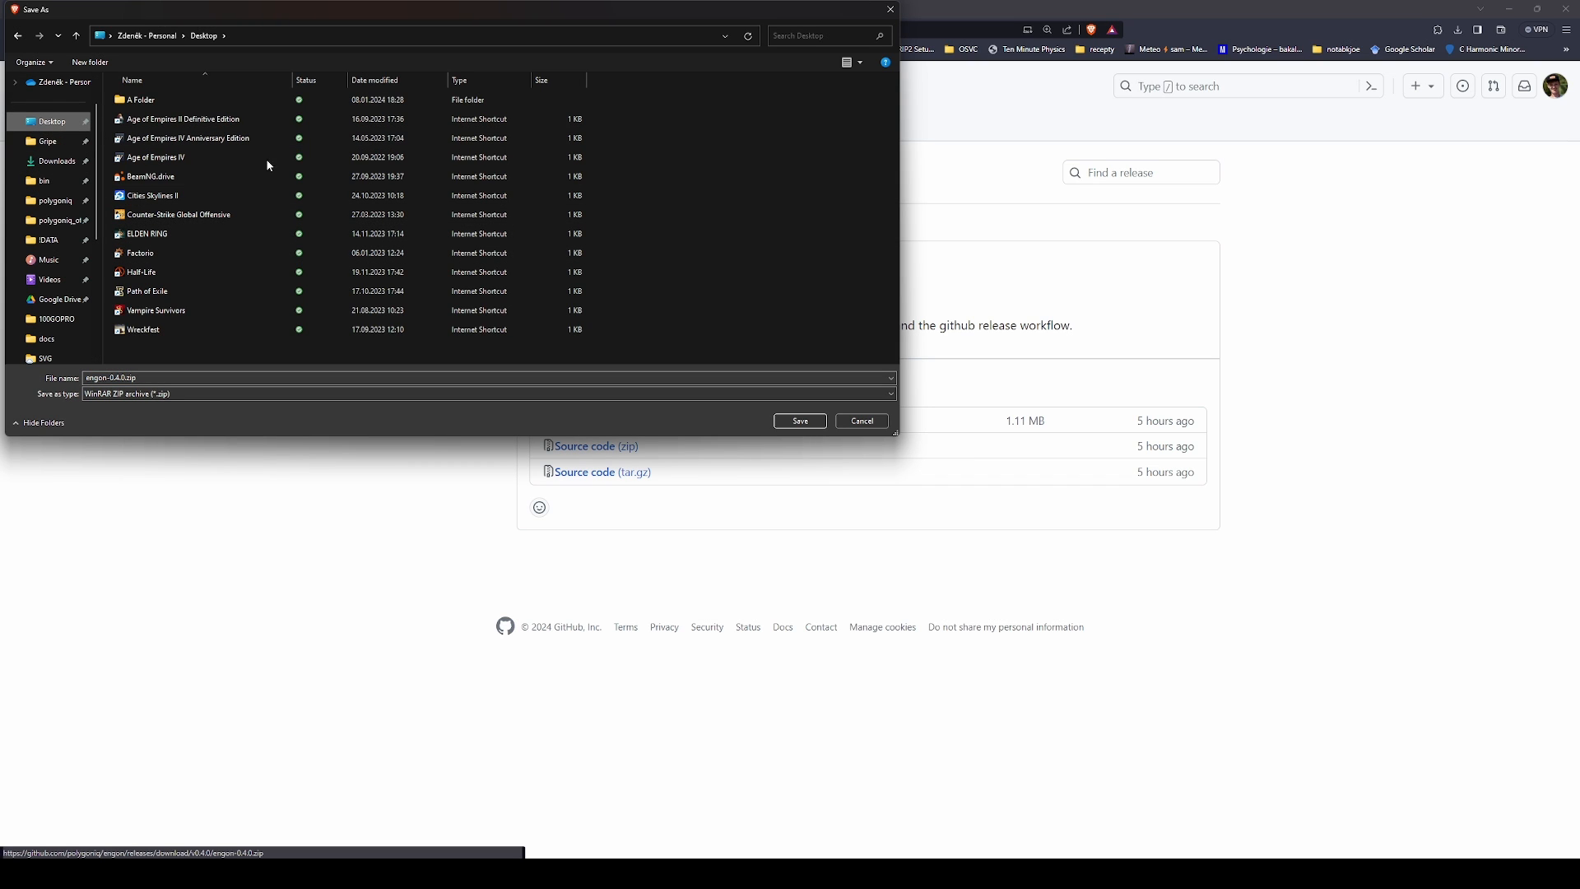
mouse_move(800, 419)
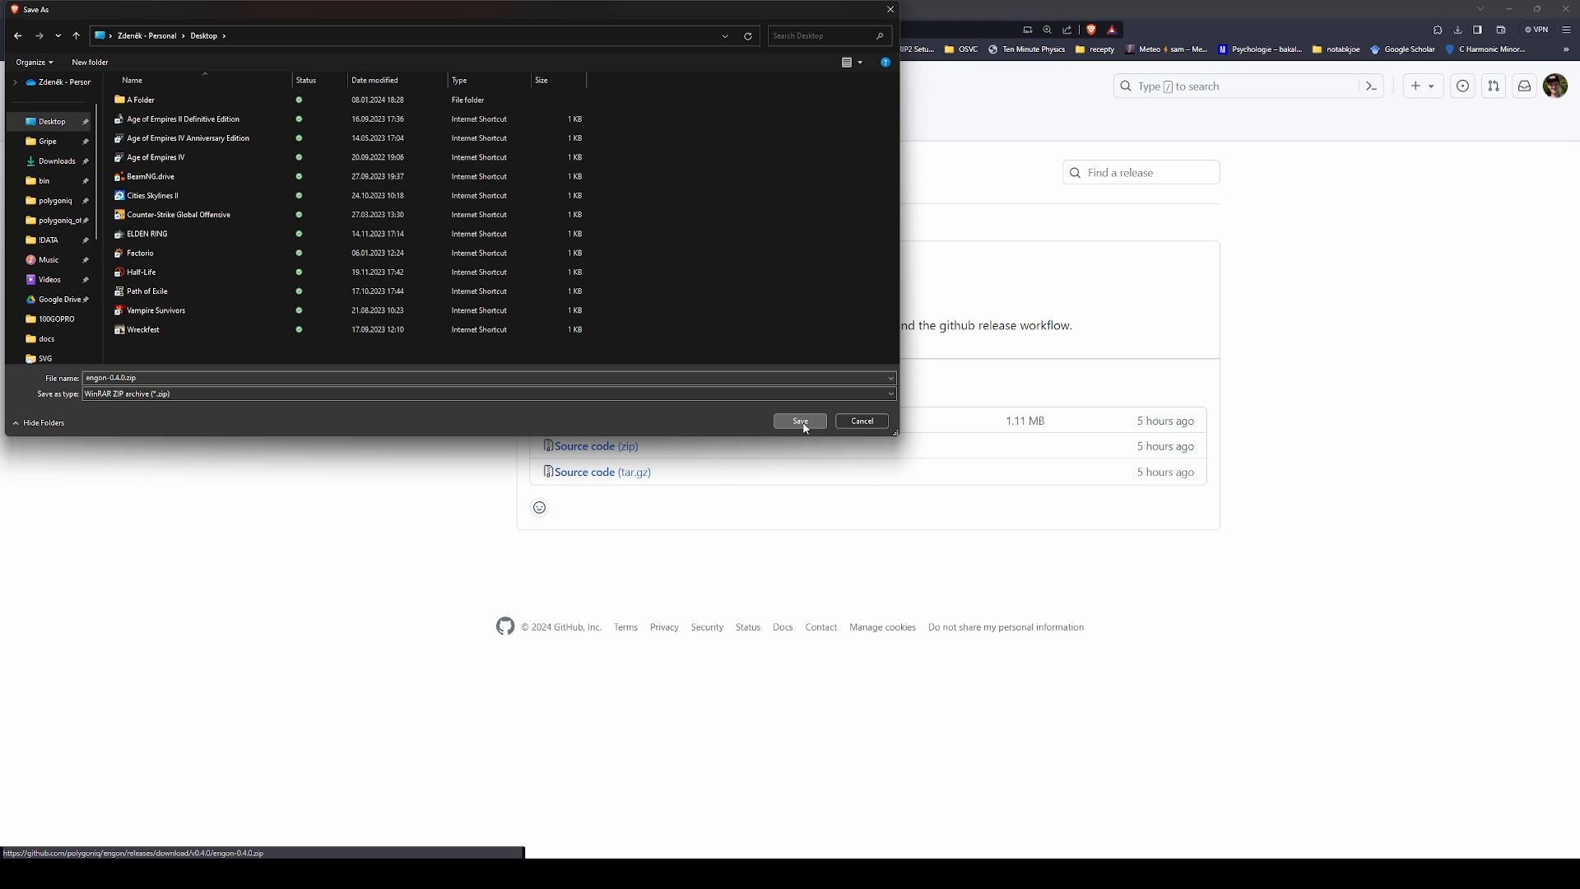
click(798, 420)
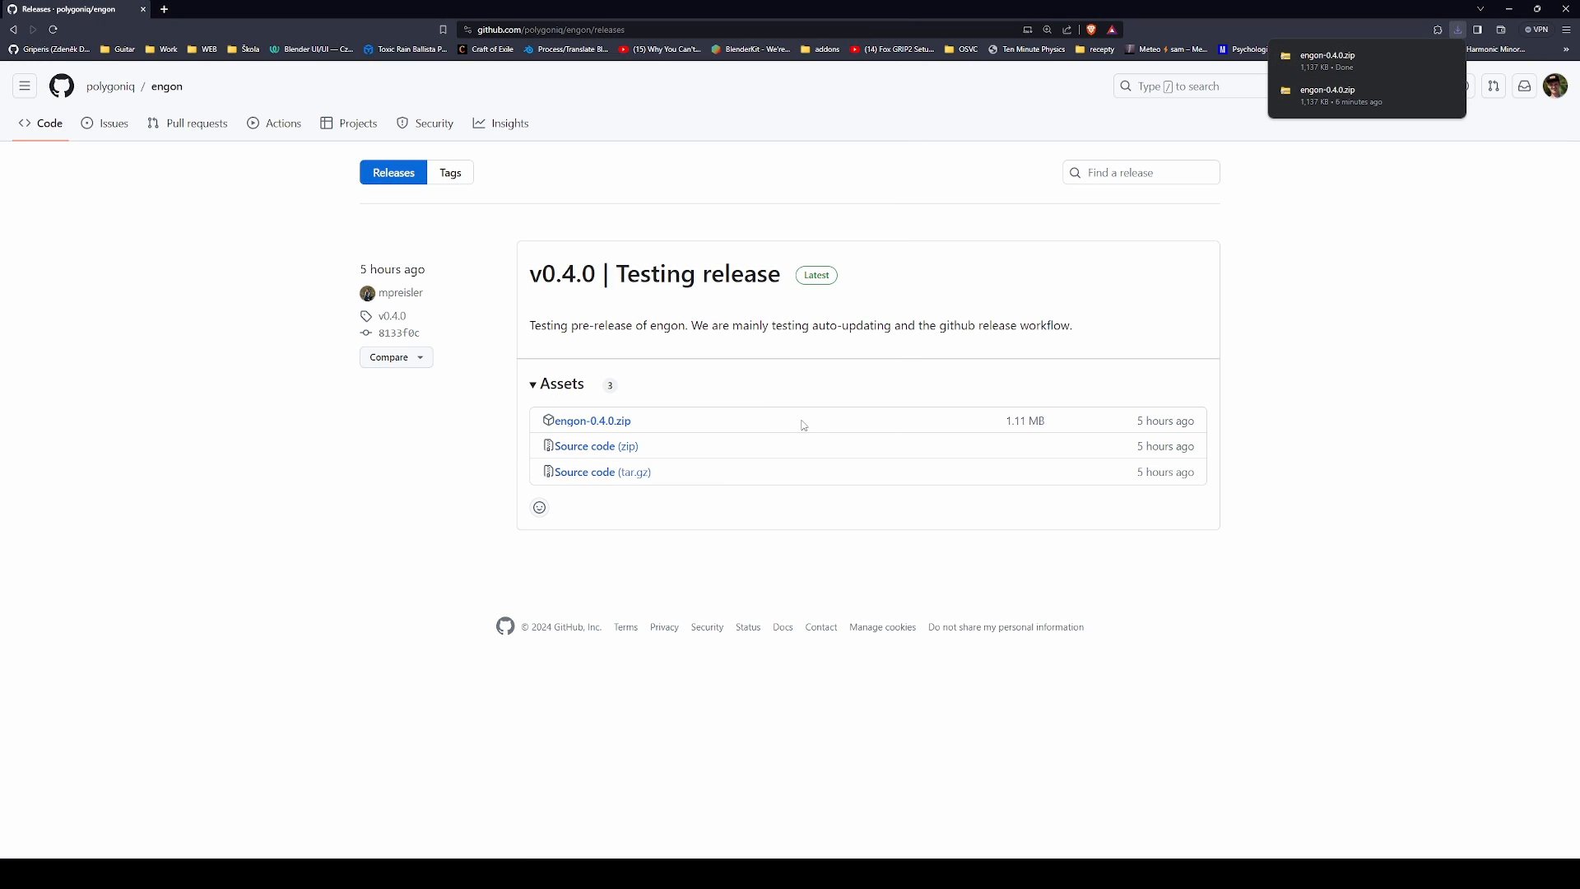
mouse_move(783, 359)
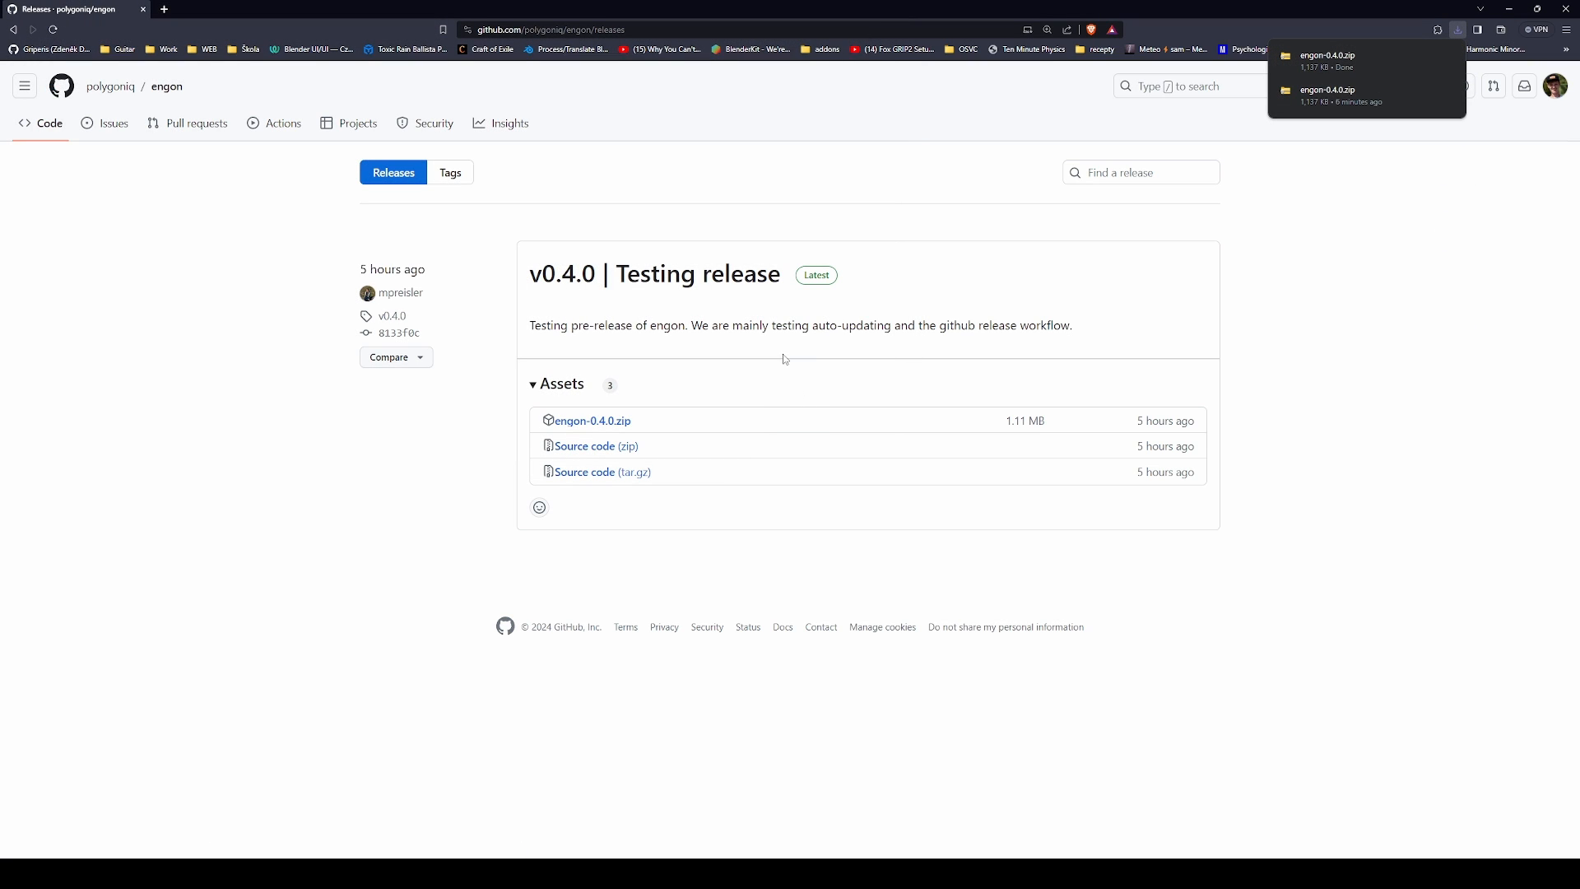
mouse_move(780, 349)
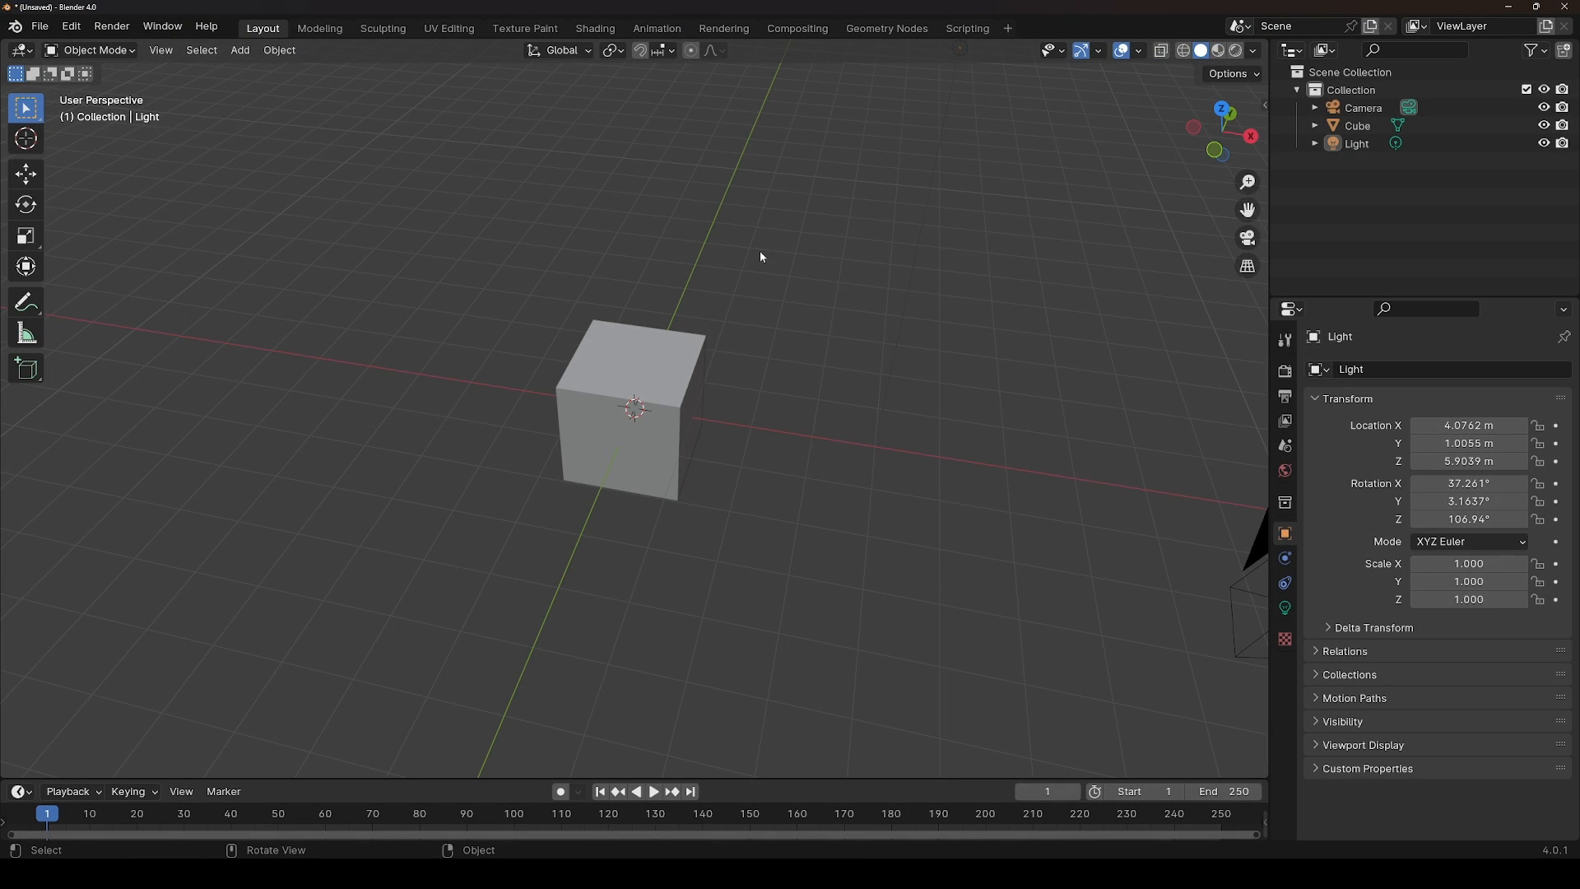
mouse_move(133, 63)
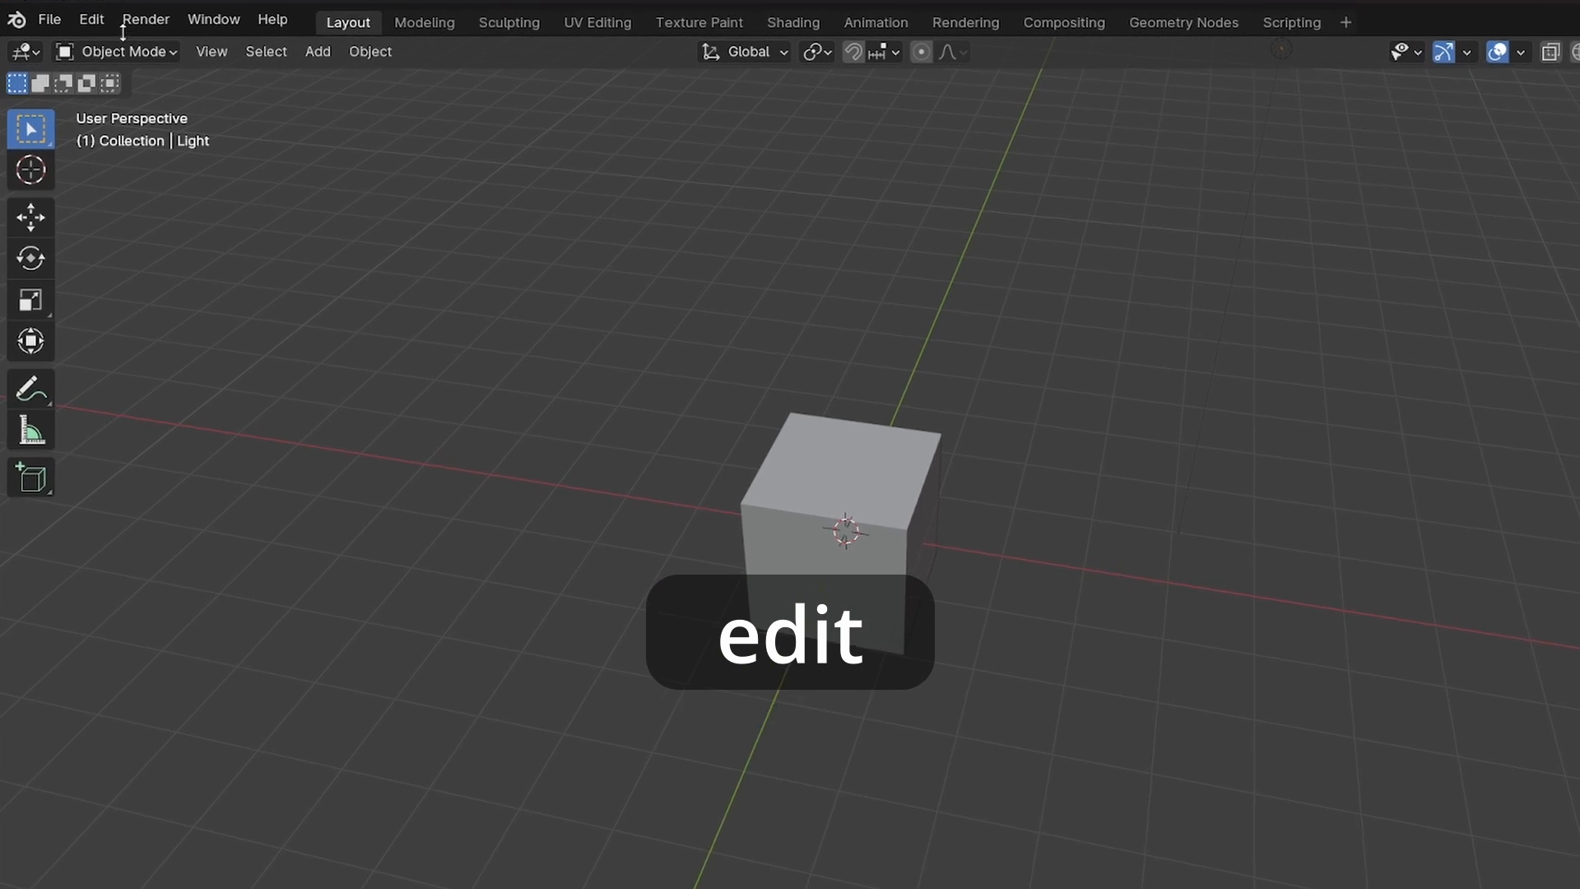
Step: Bring up Blender's Preferences window via Edit > Preferences
click(90, 19)
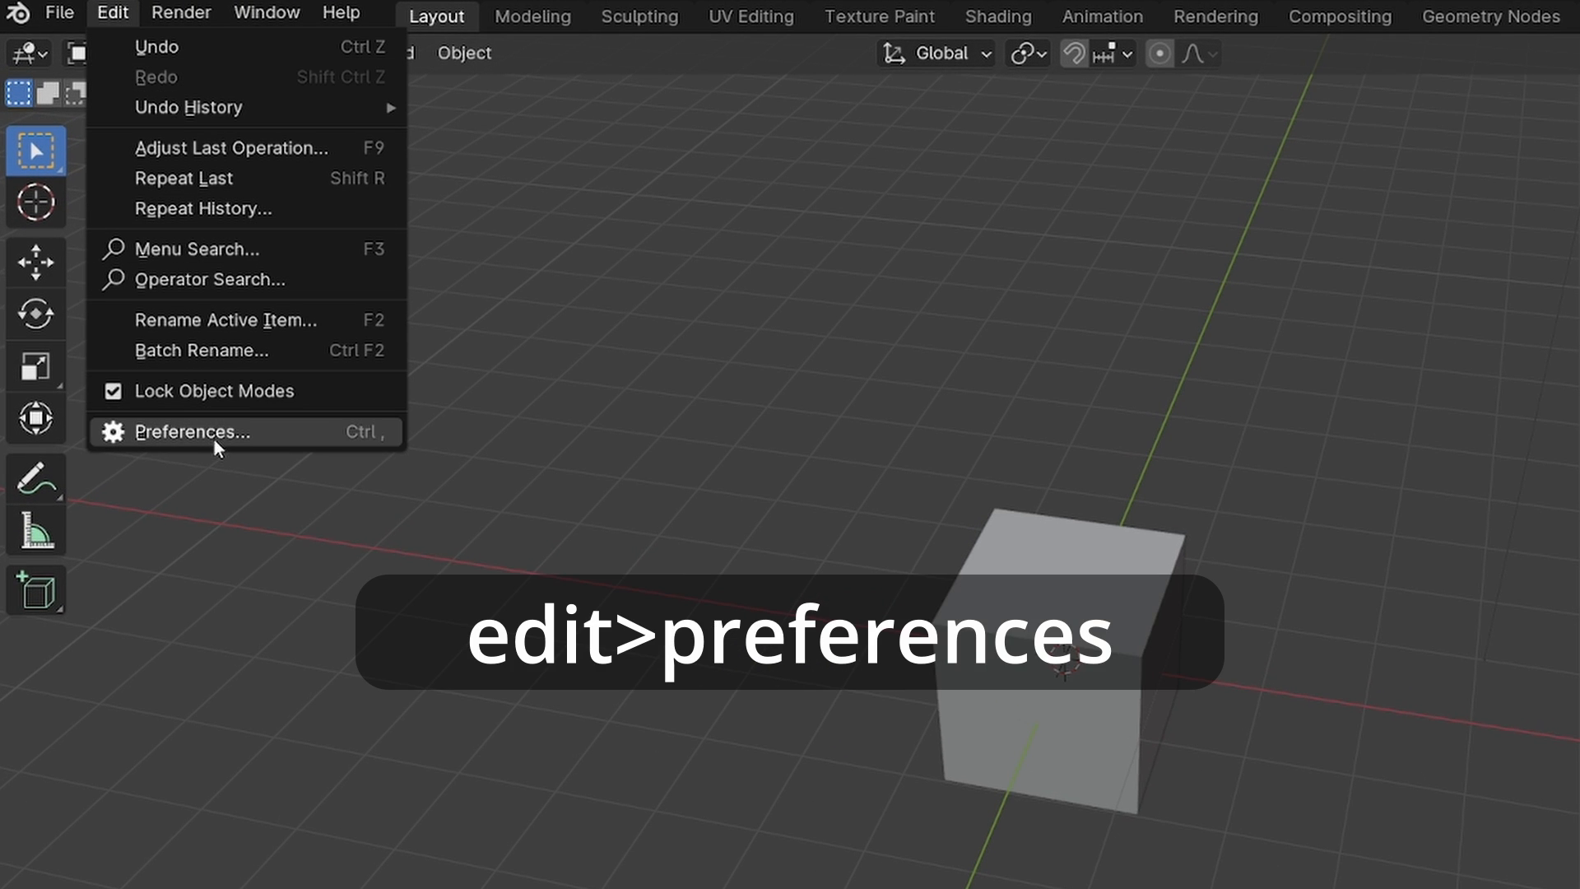
click(194, 431)
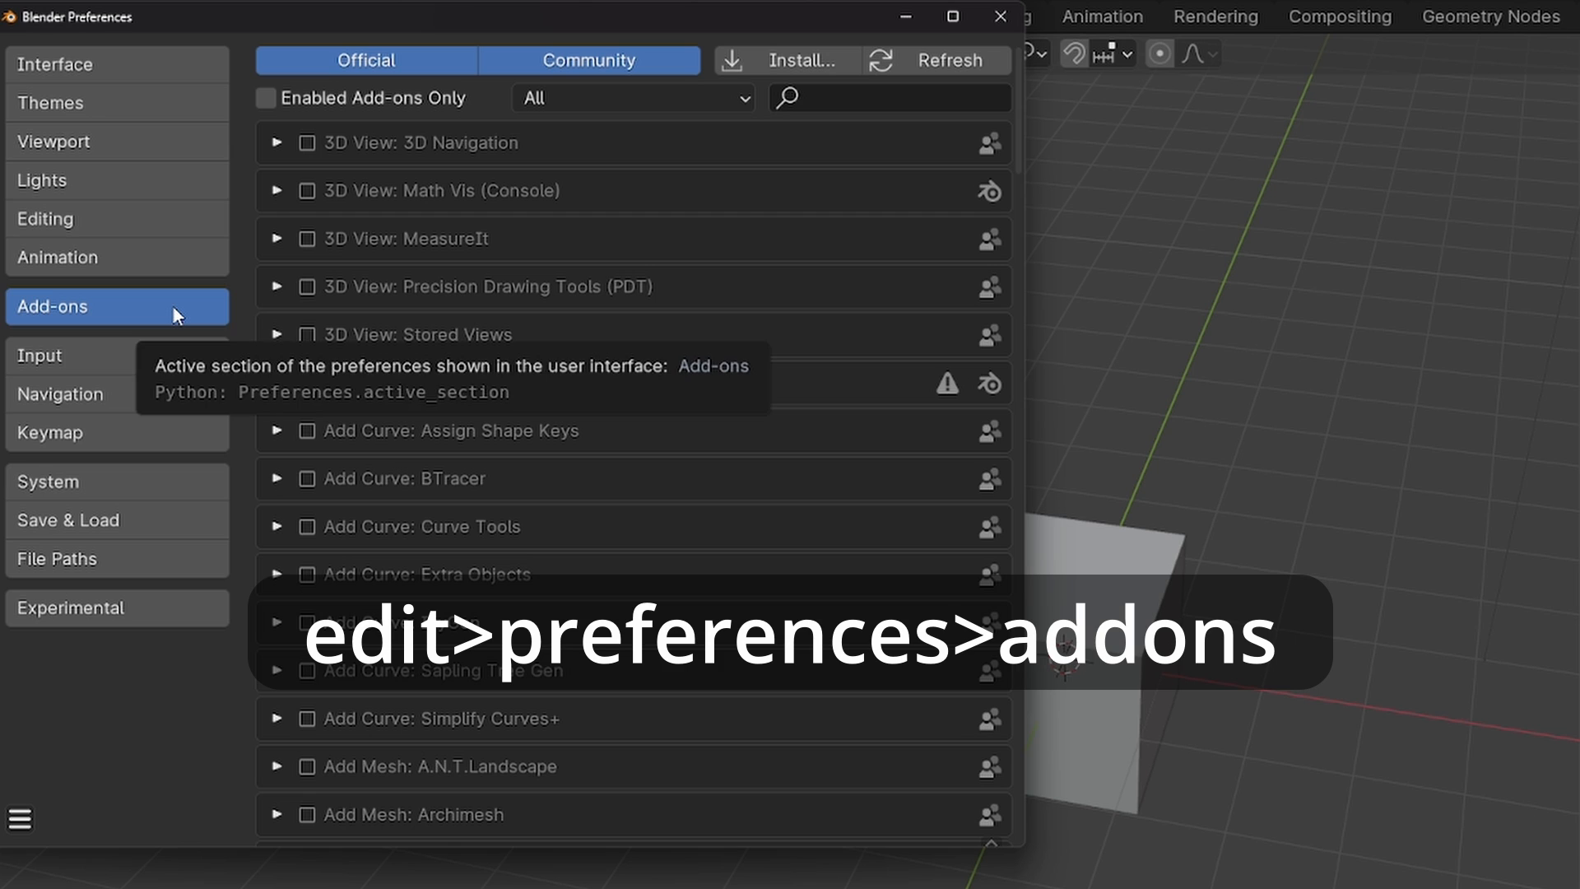
Step: Install the engon add-on from engon-0.4.0.zip on the Desktop
click(796, 61)
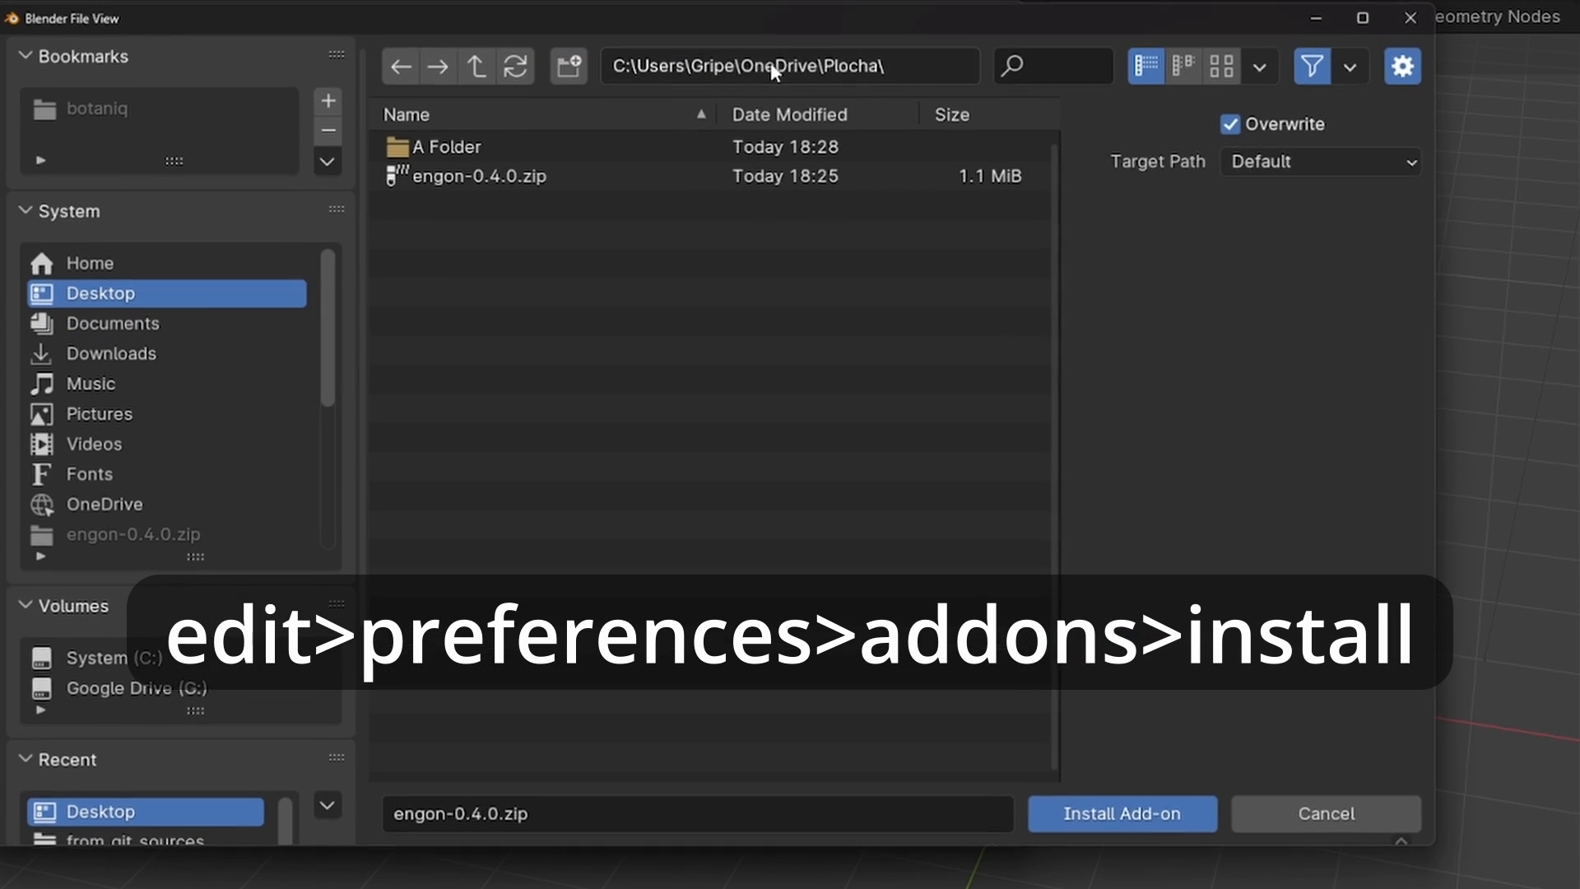
mouse_move(775, 66)
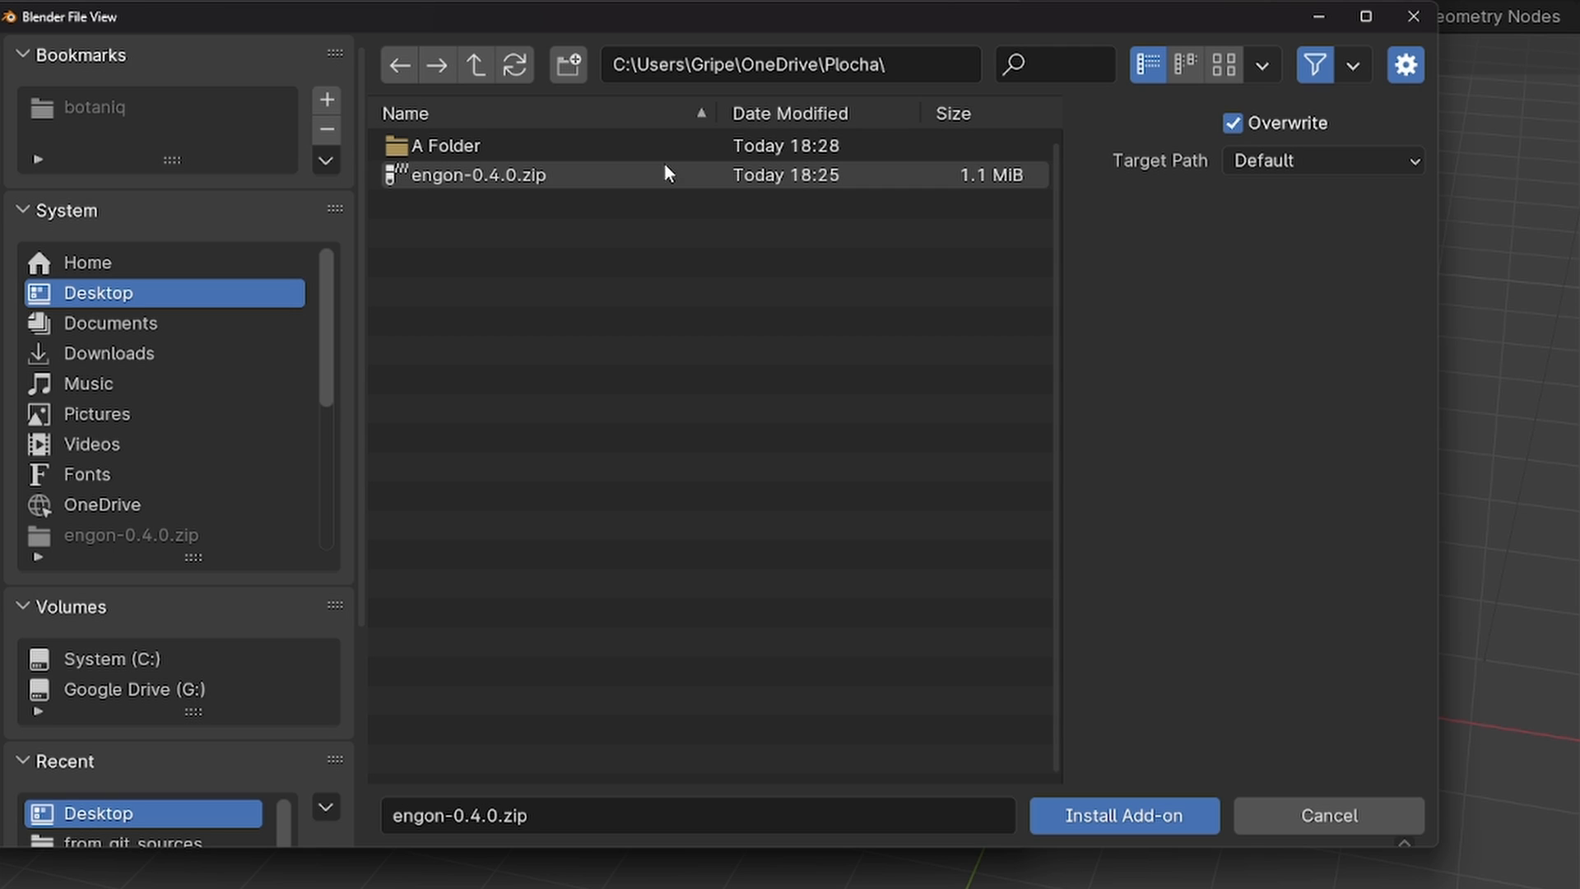
click(477, 175)
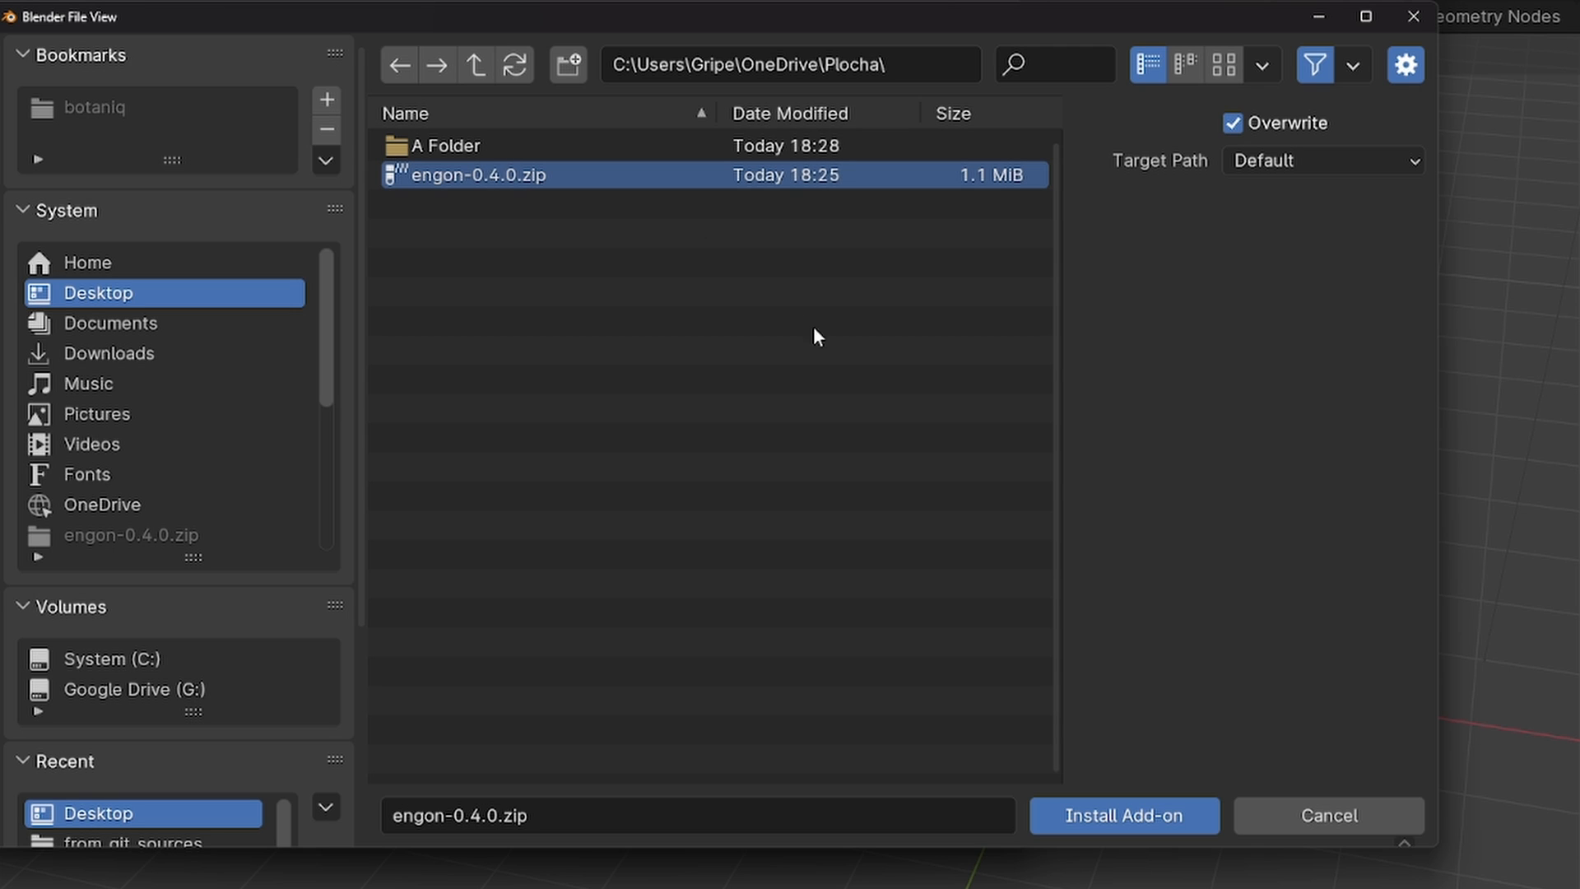
click(1121, 814)
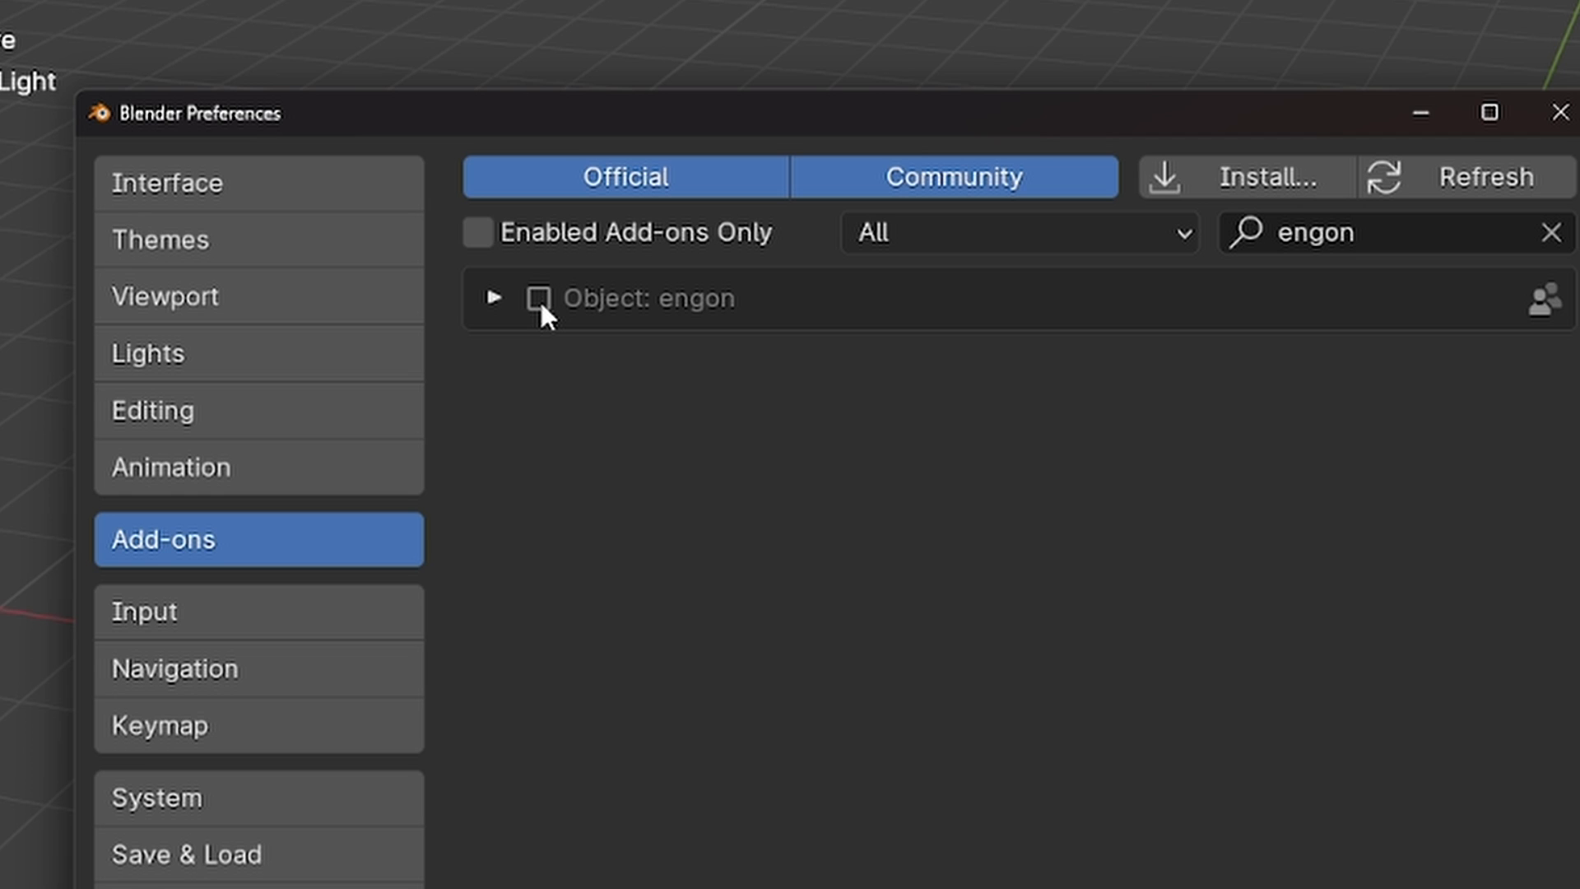
Step: Enable the engon add-on so its version 0.4.0 details and preferences expand
click(538, 298)
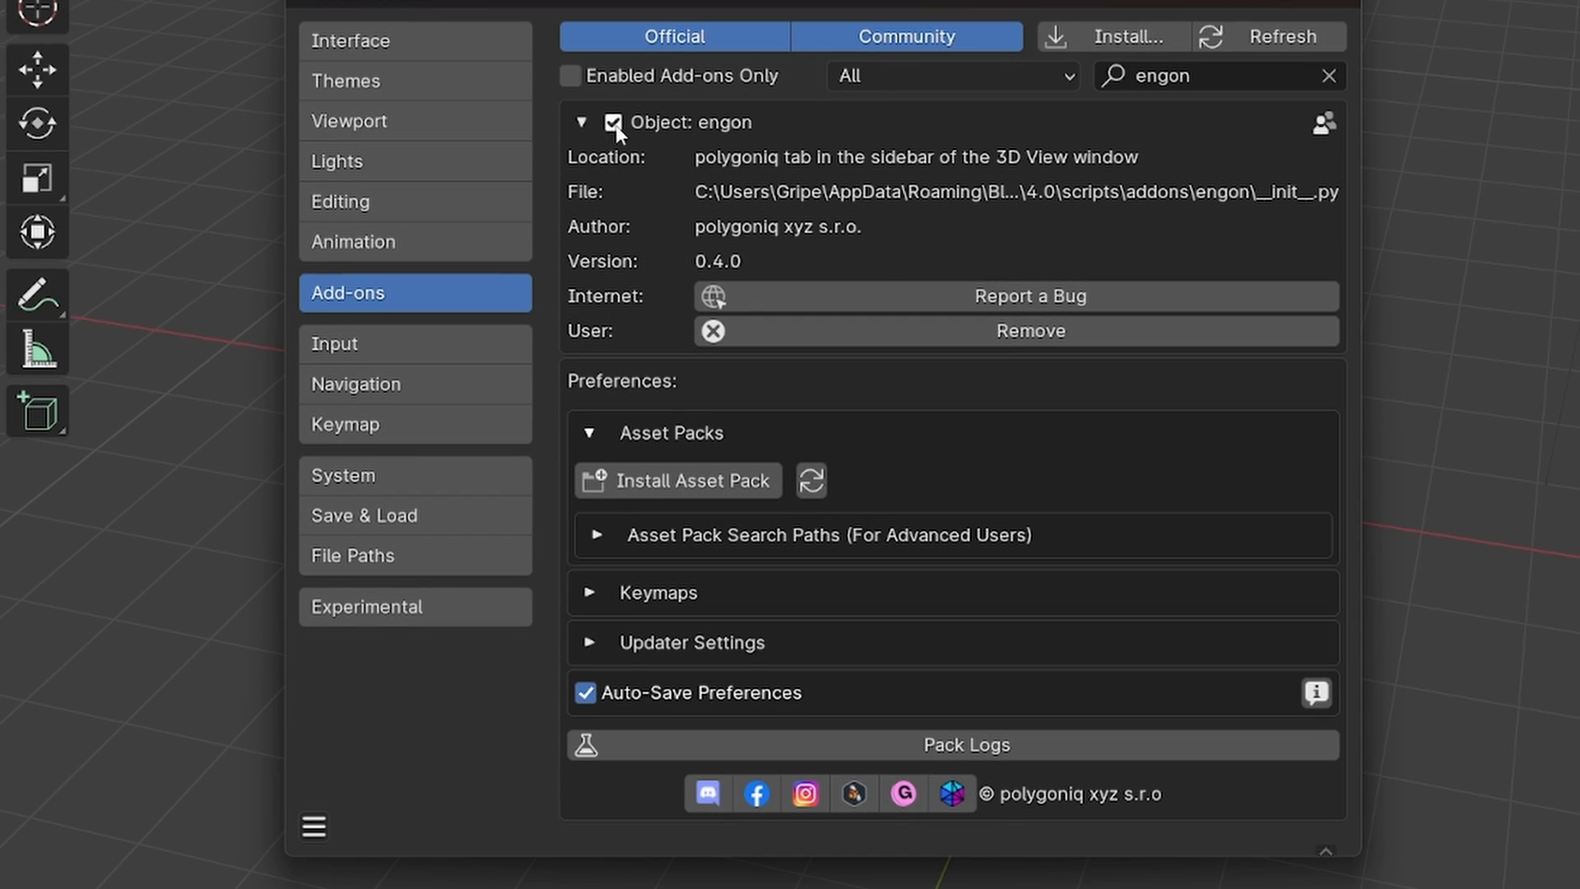
mouse_move(685, 306)
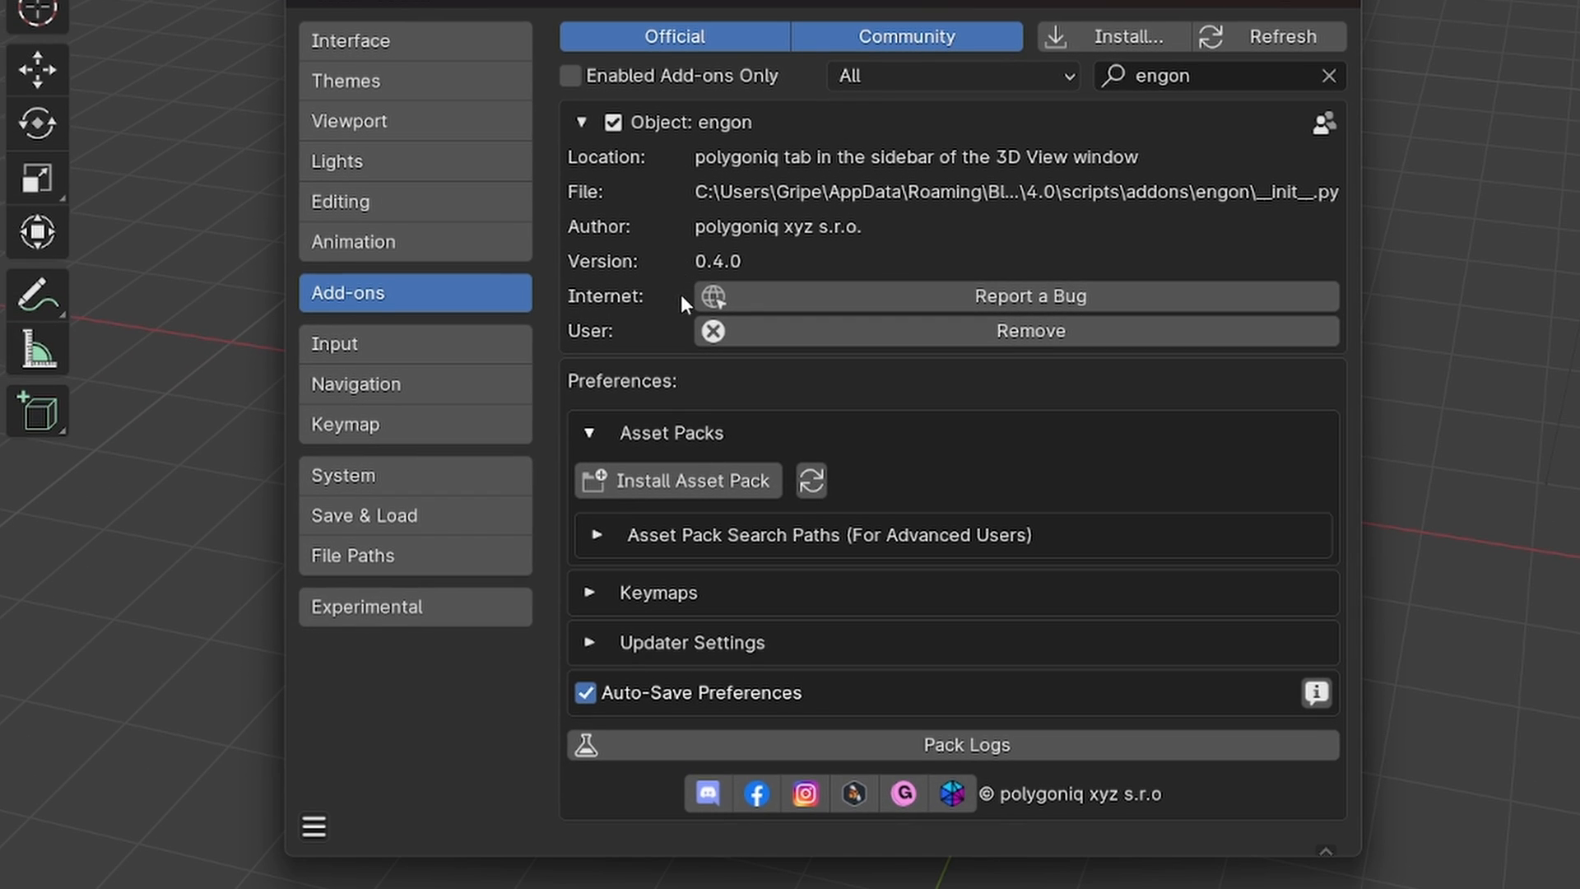
mouse_move(677, 479)
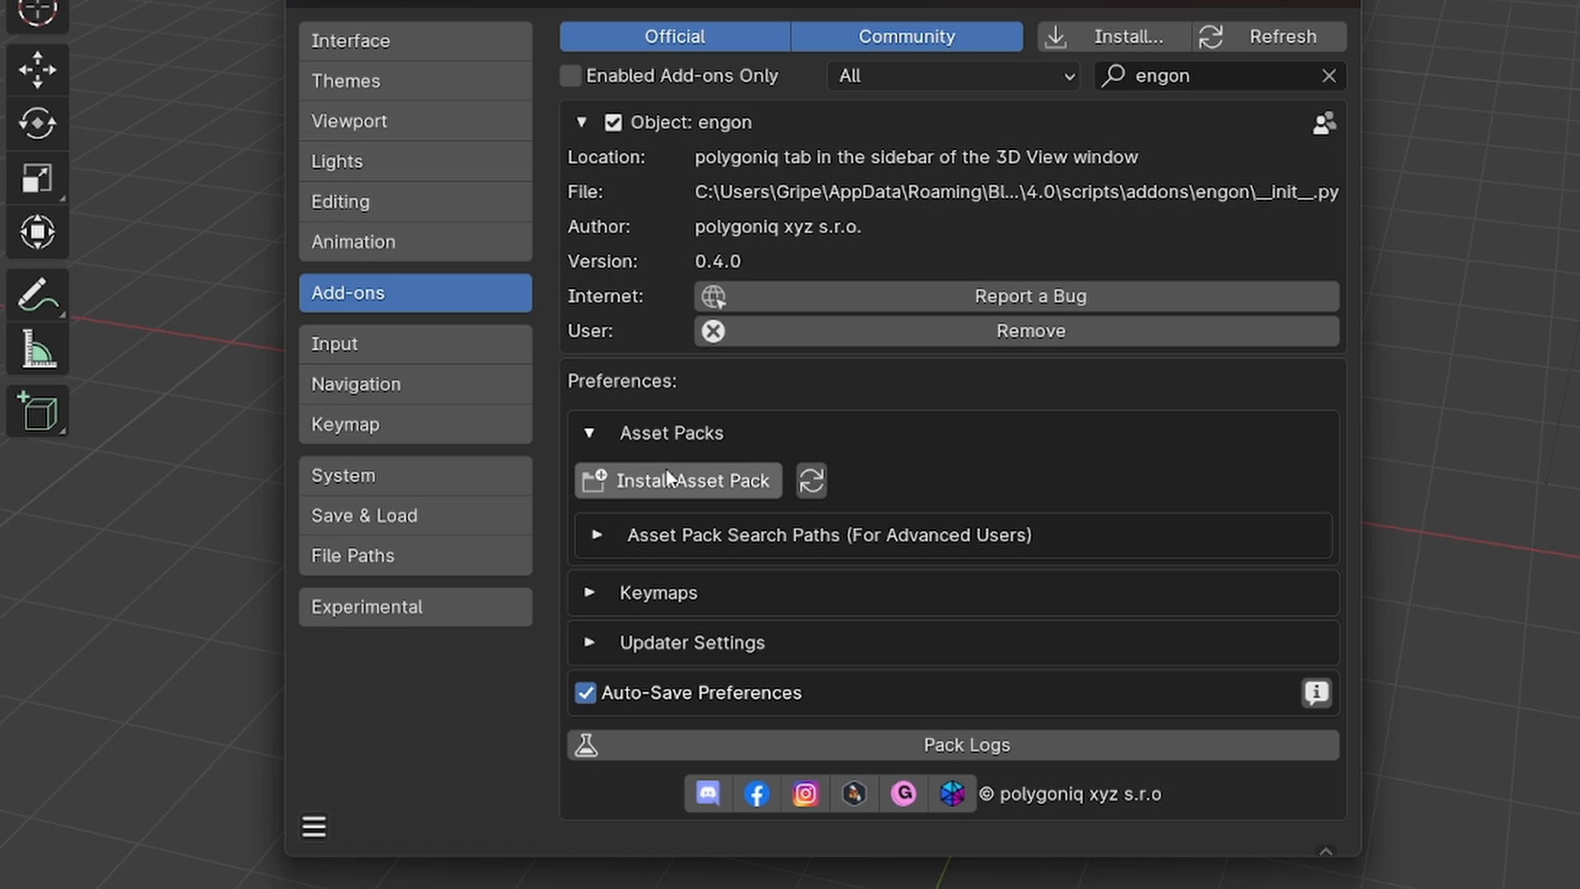
mouse_move(602, 643)
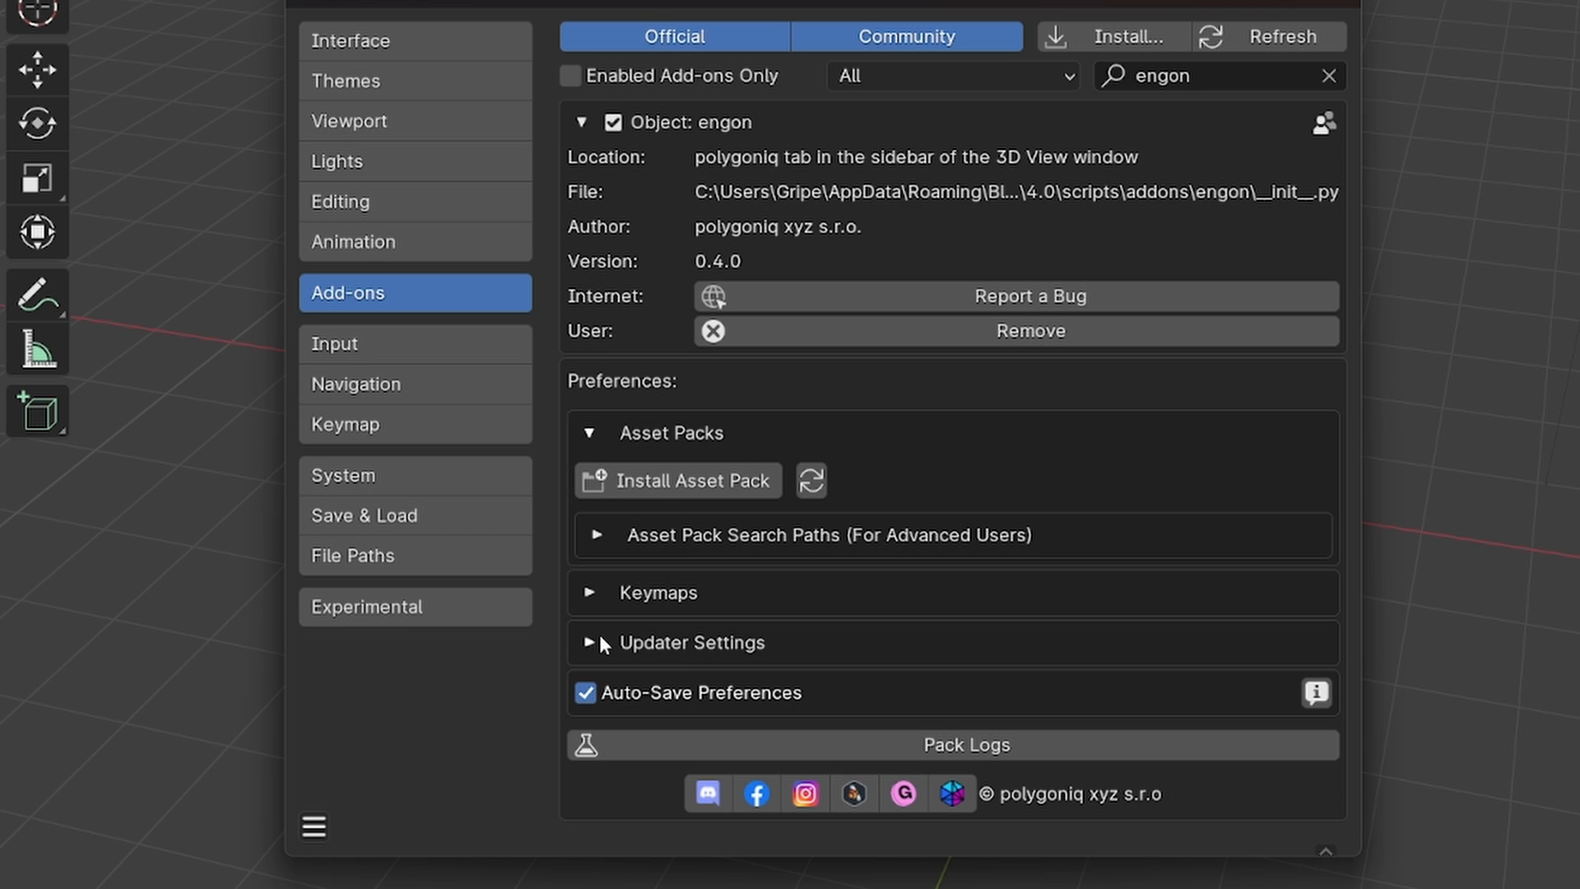
mouse_move(599, 652)
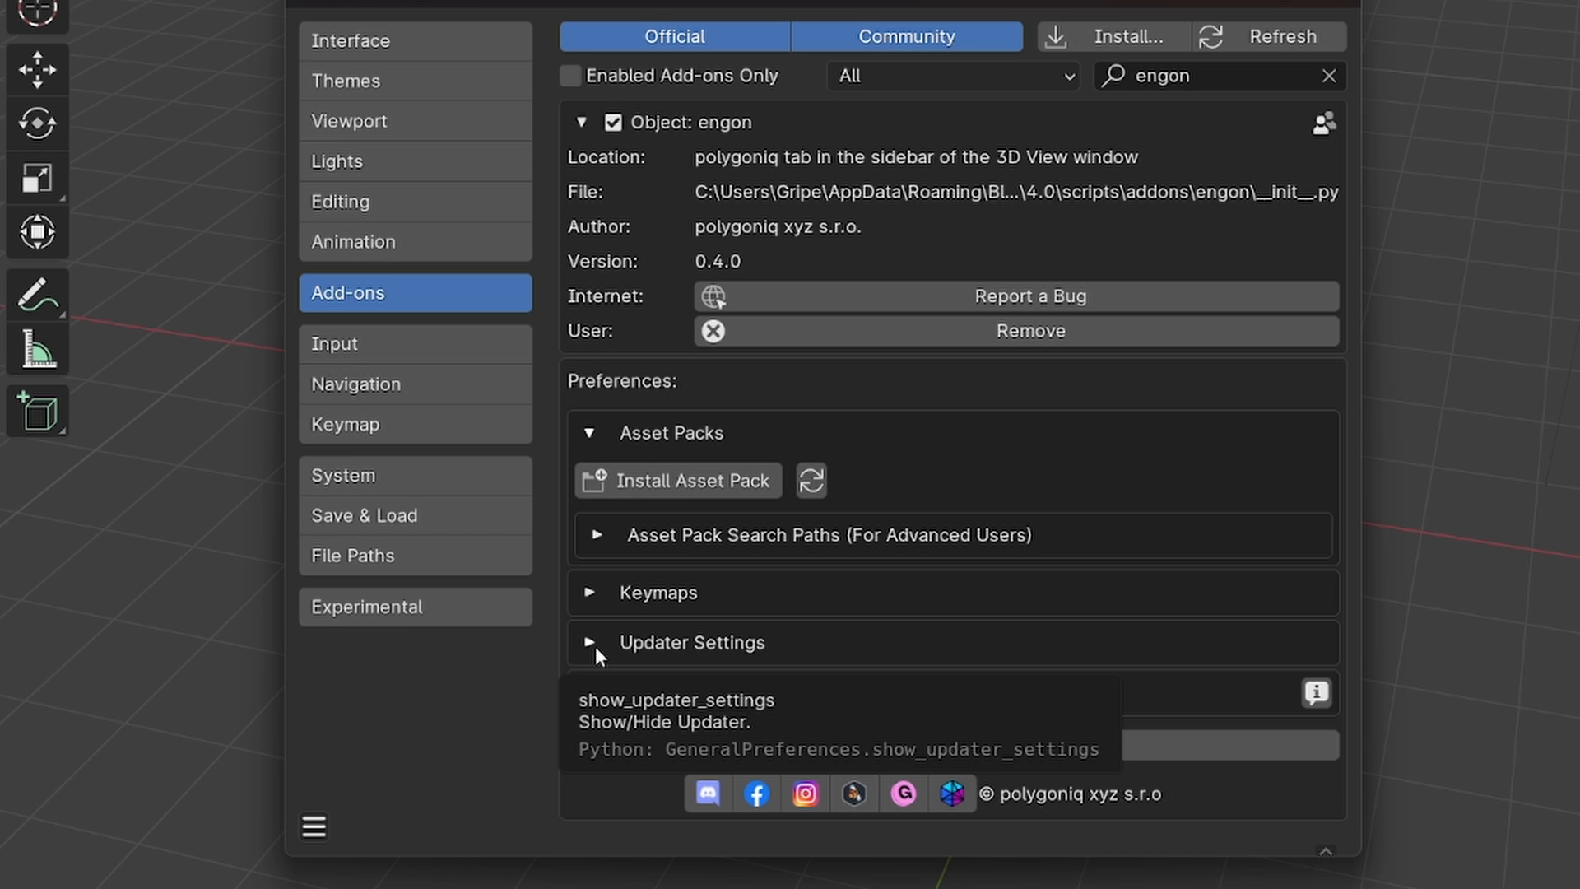
Step: Expand engon's Updater Settings showing auto-check for updates every 7 days
click(594, 641)
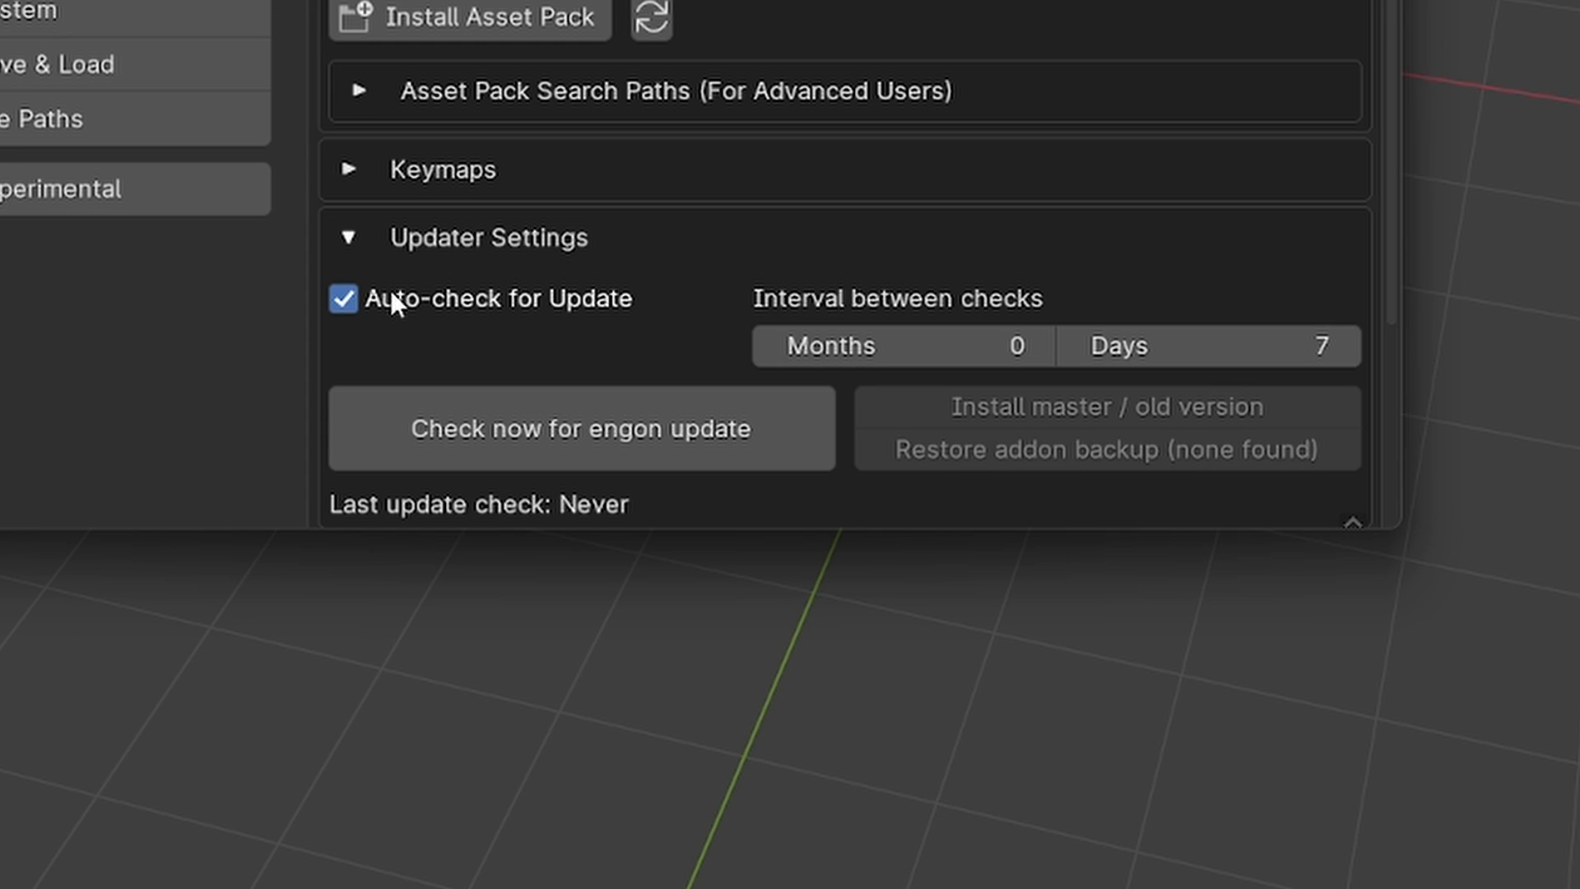
mouse_move(721, 321)
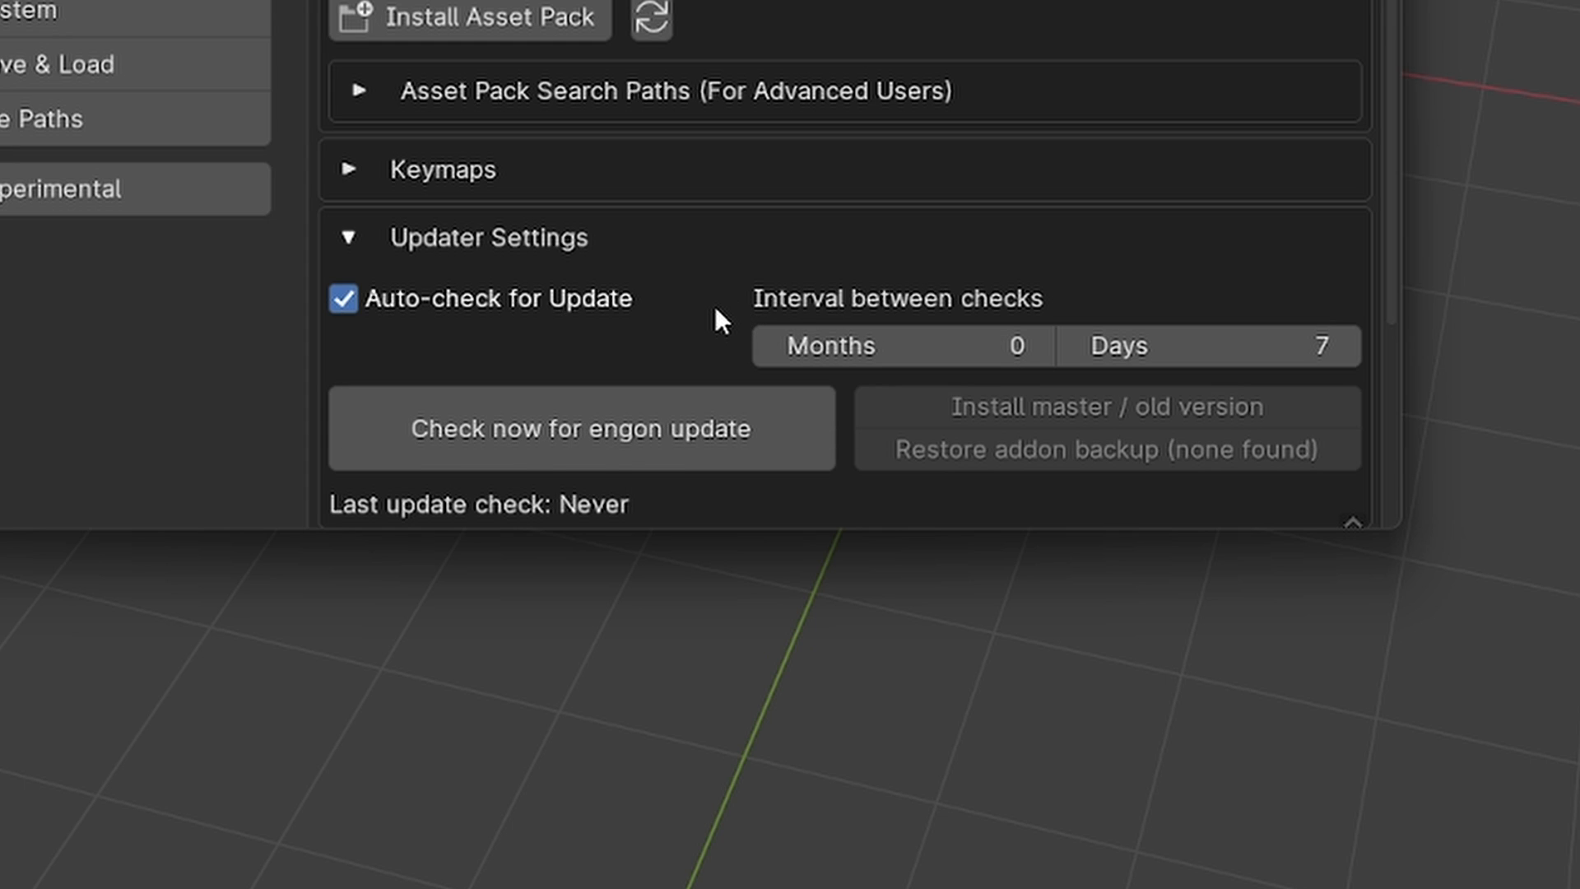
mouse_move(612, 258)
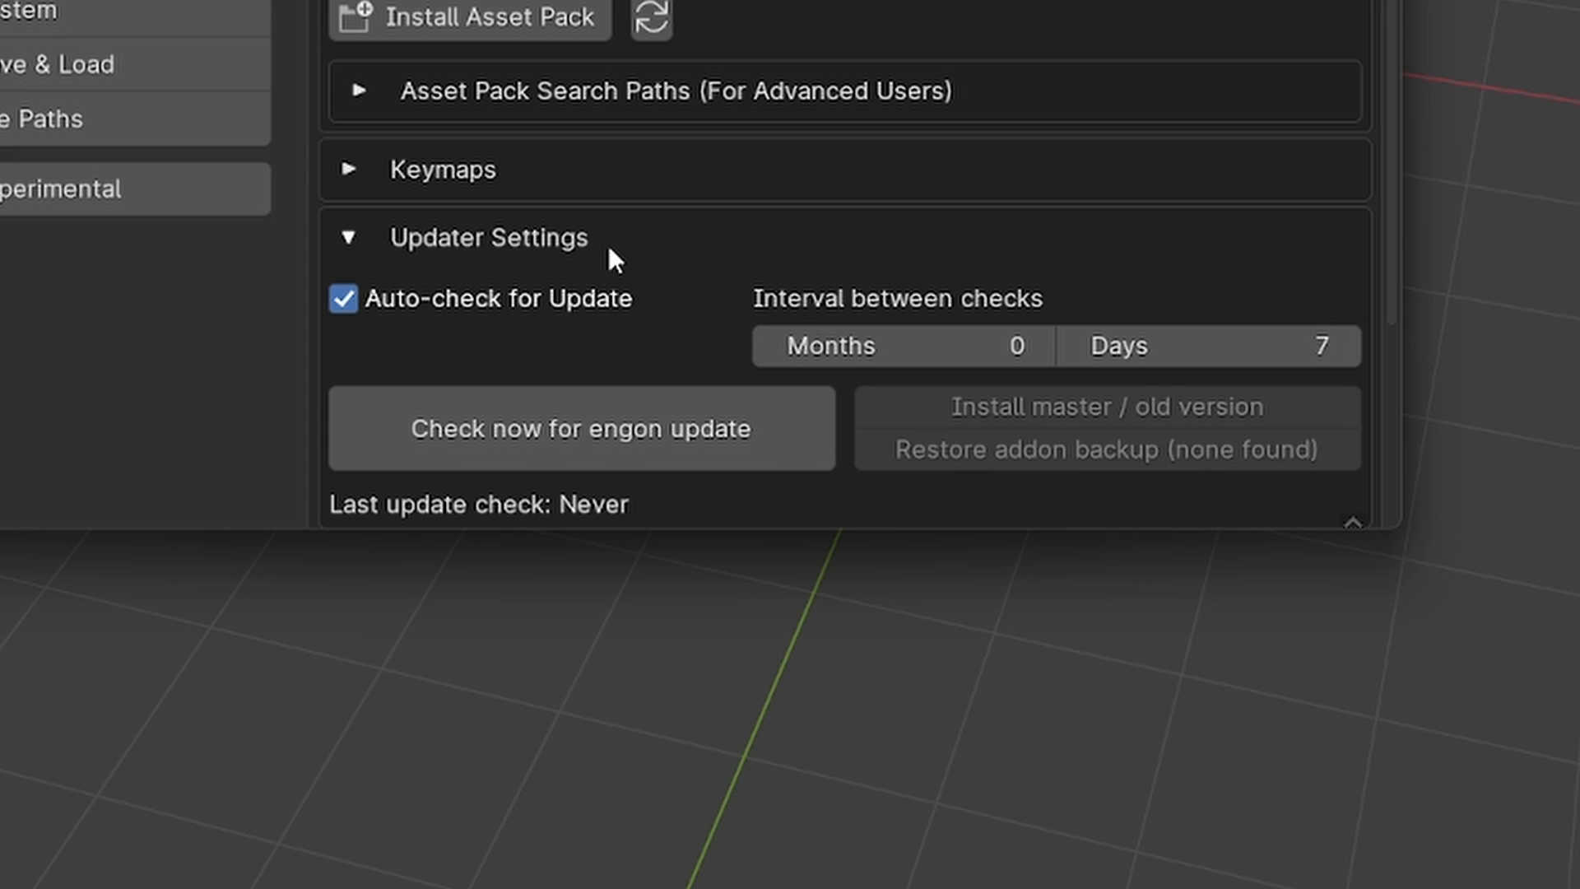
mouse_move(594, 242)
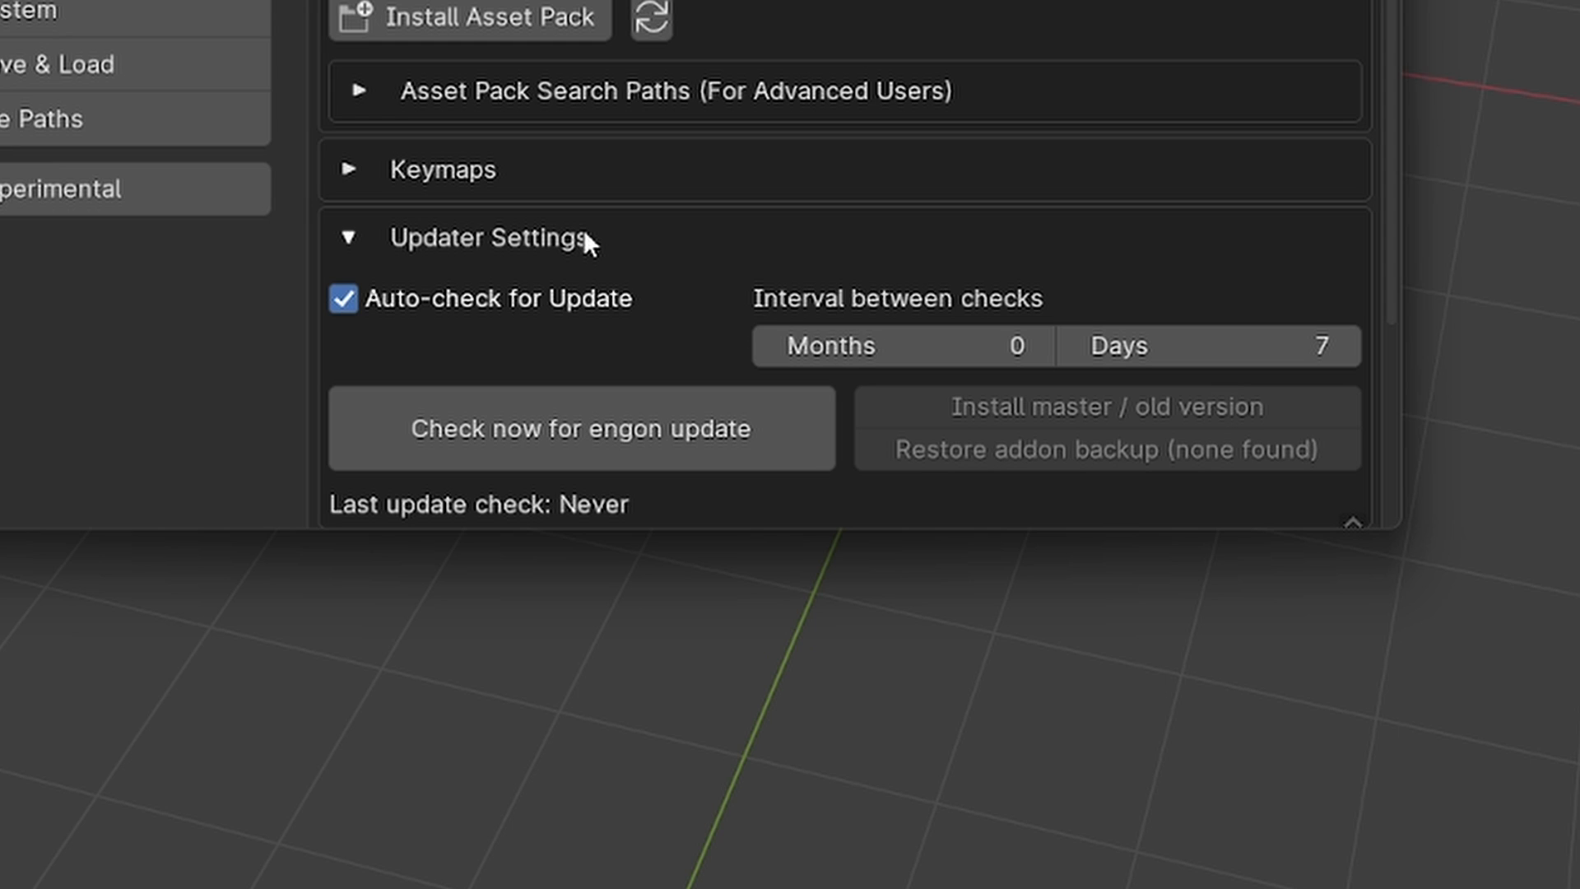
mouse_move(811, 303)
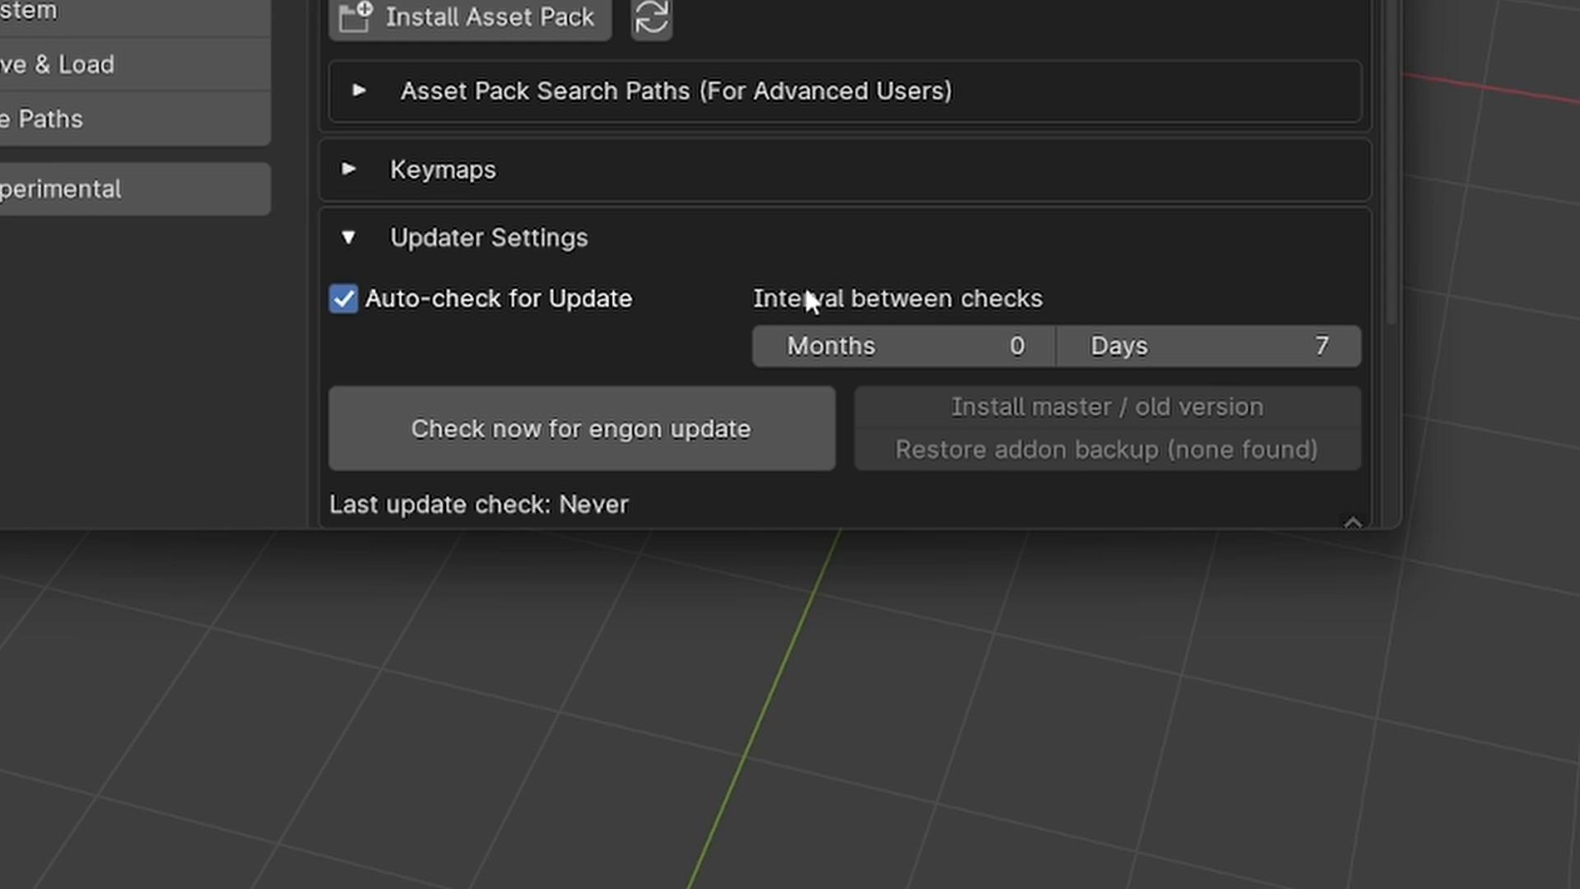
mouse_move(731, 342)
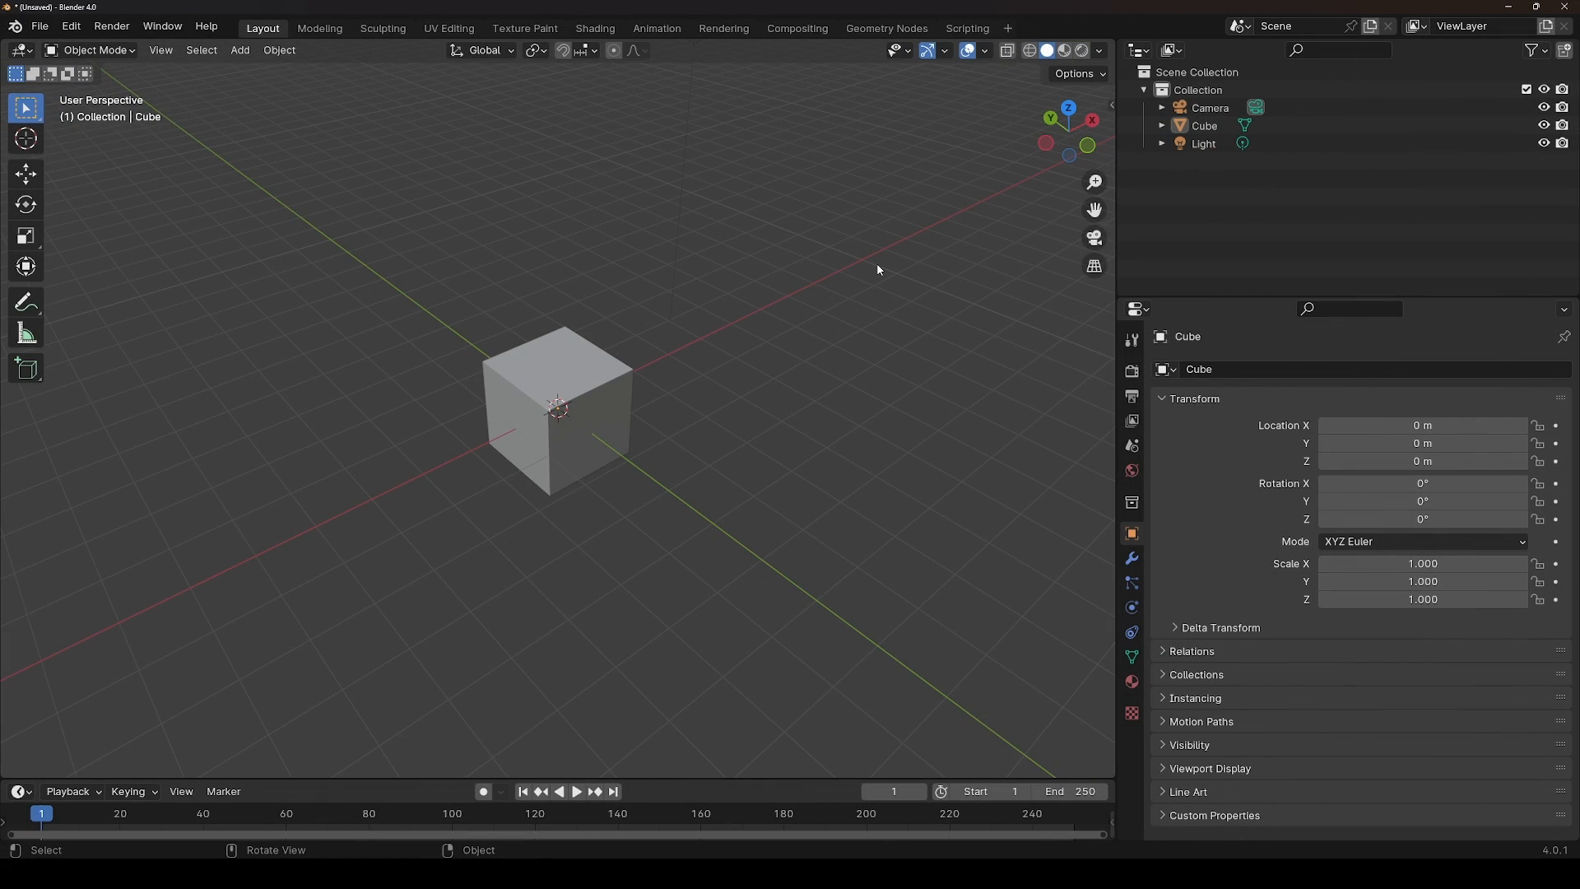
mouse_move(864, 263)
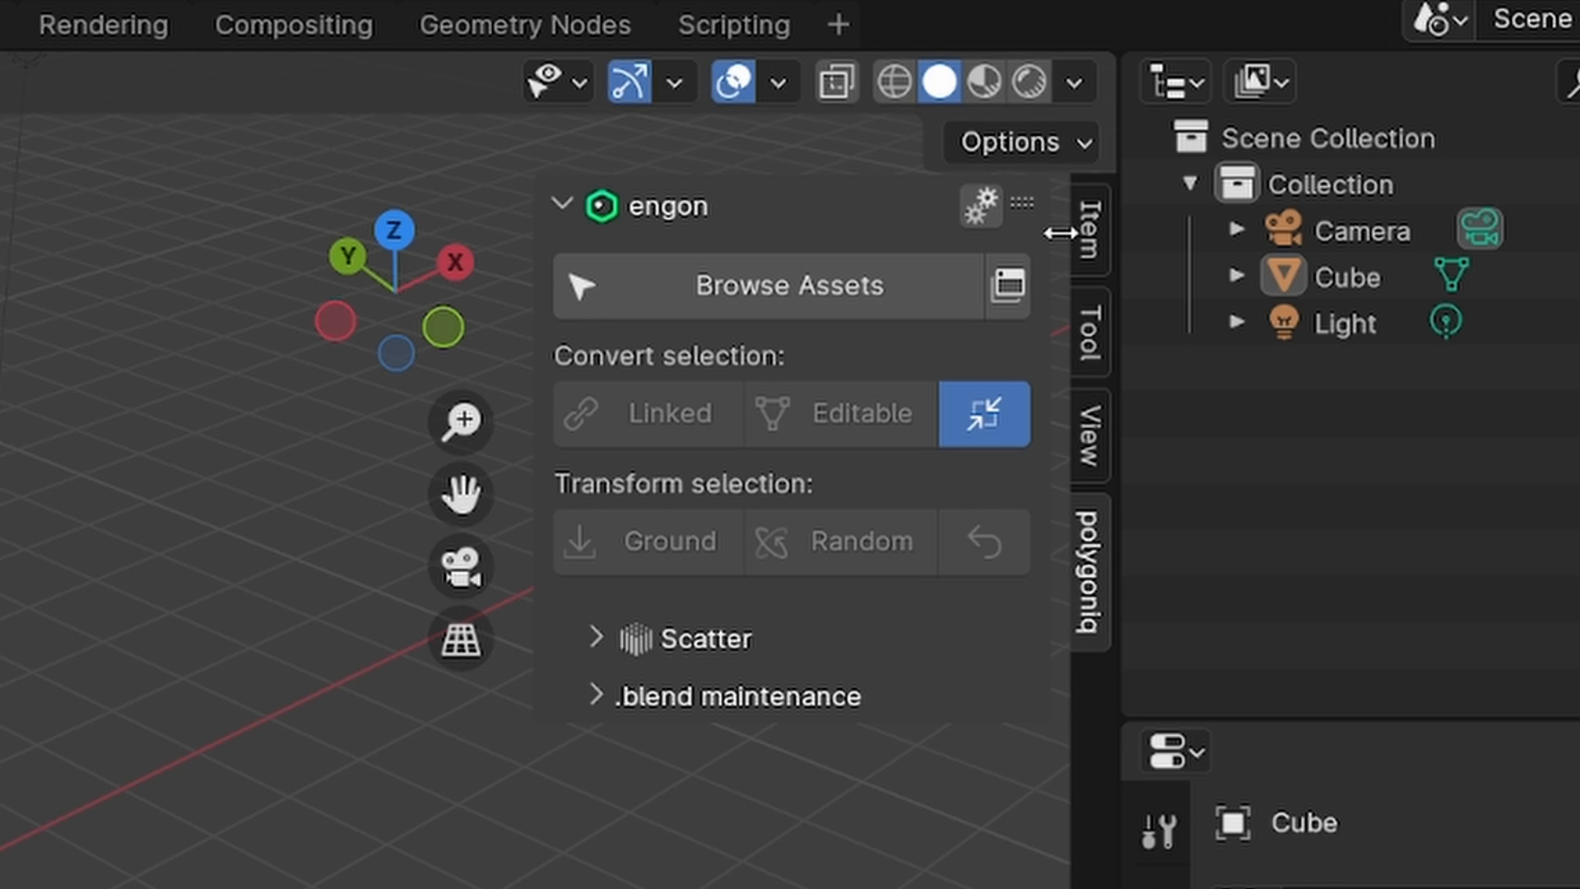
mouse_move(1063, 256)
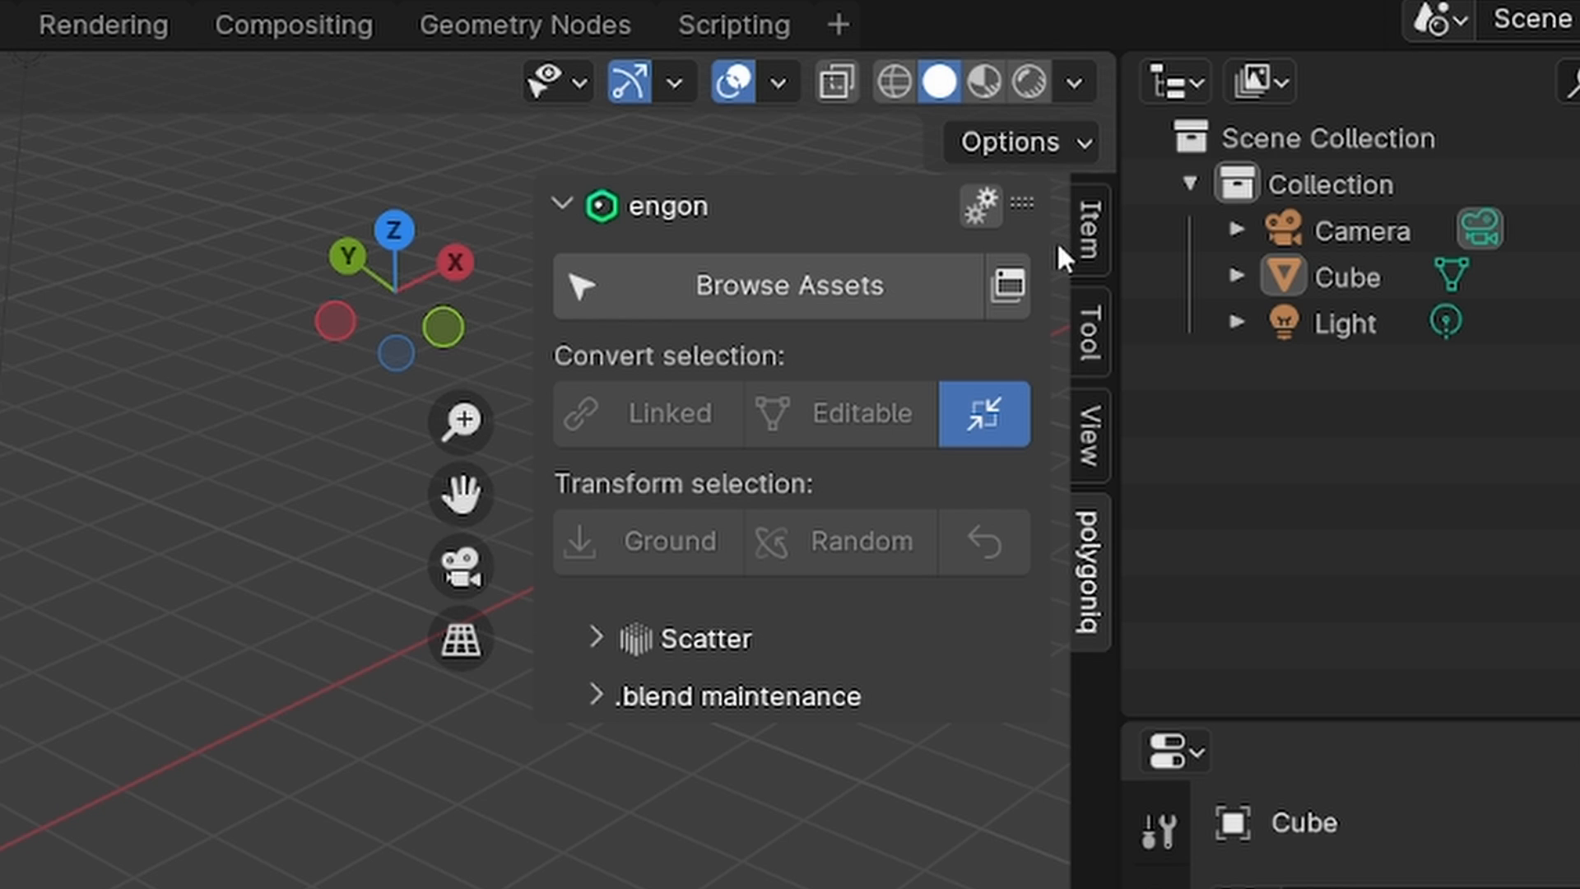
mouse_move(1082, 594)
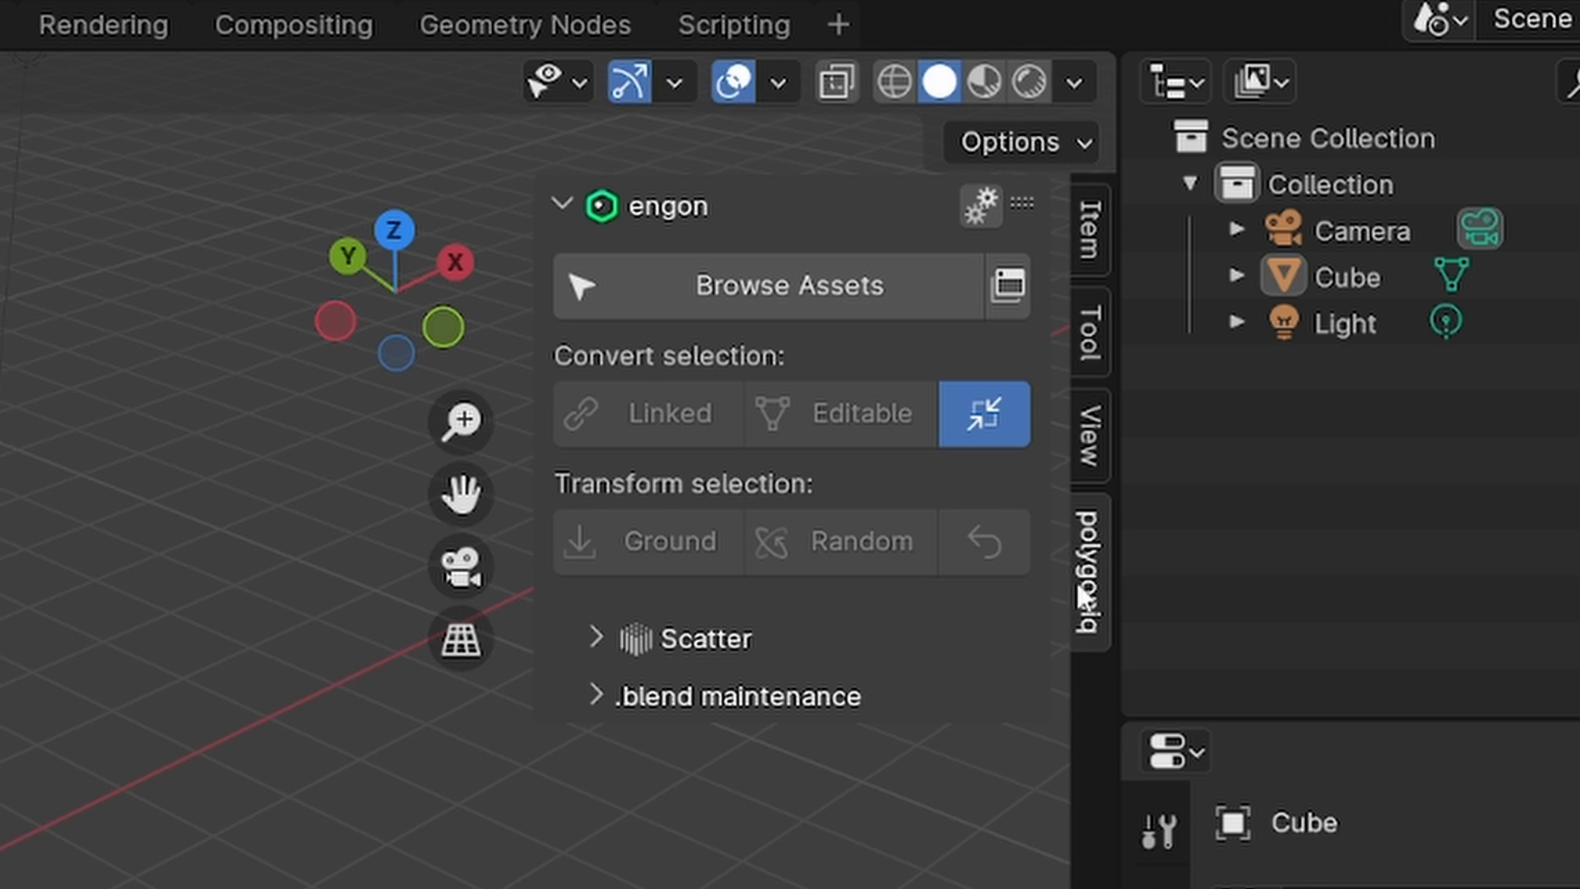
mouse_move(997, 379)
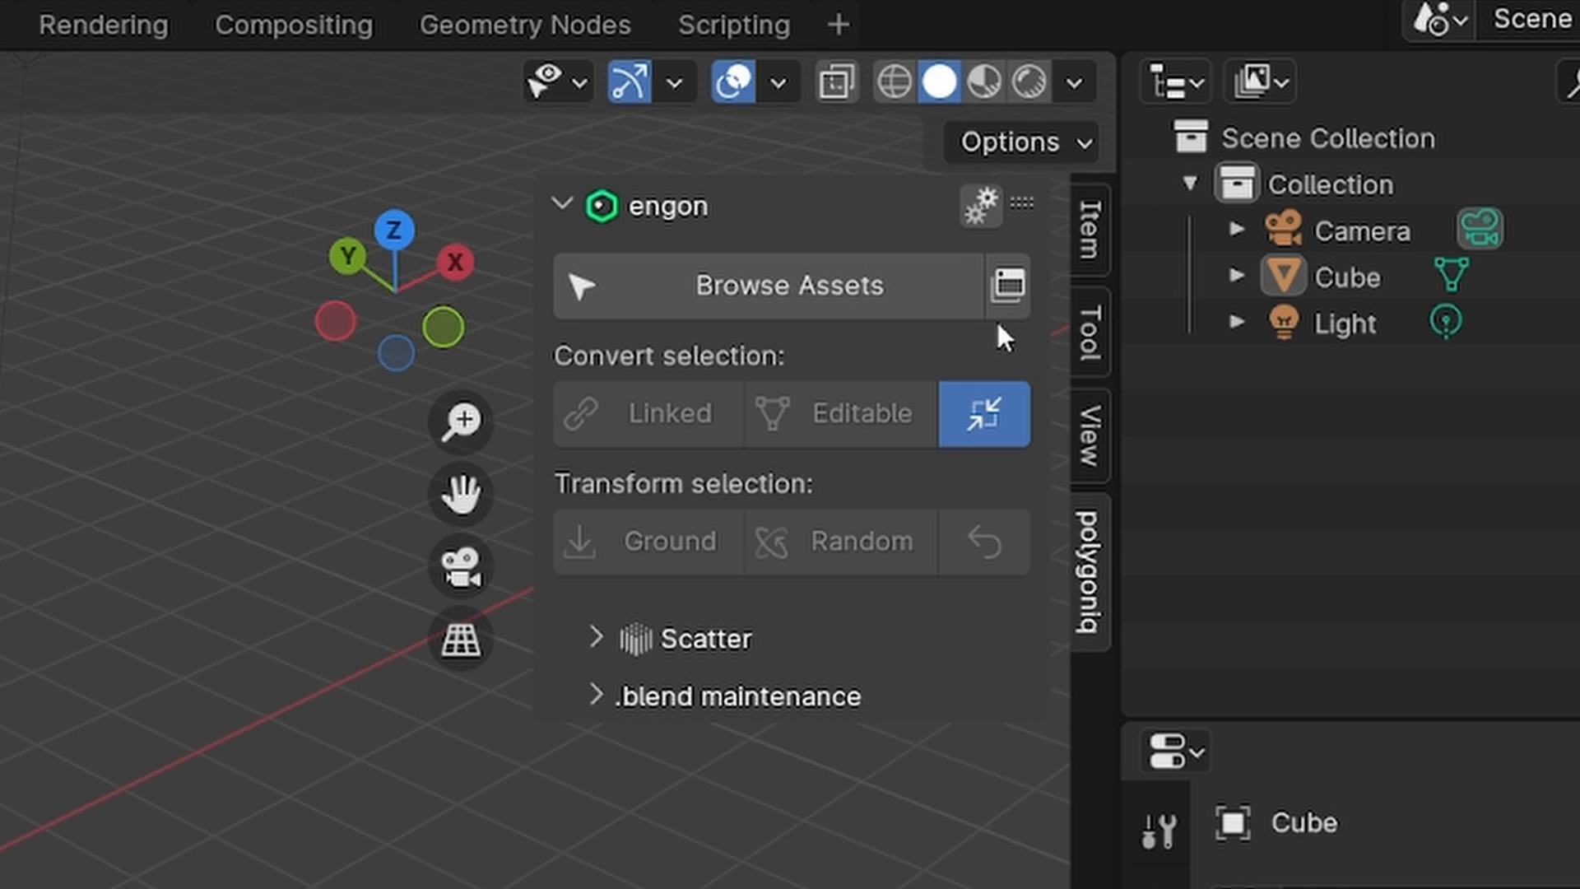
mouse_move(716, 622)
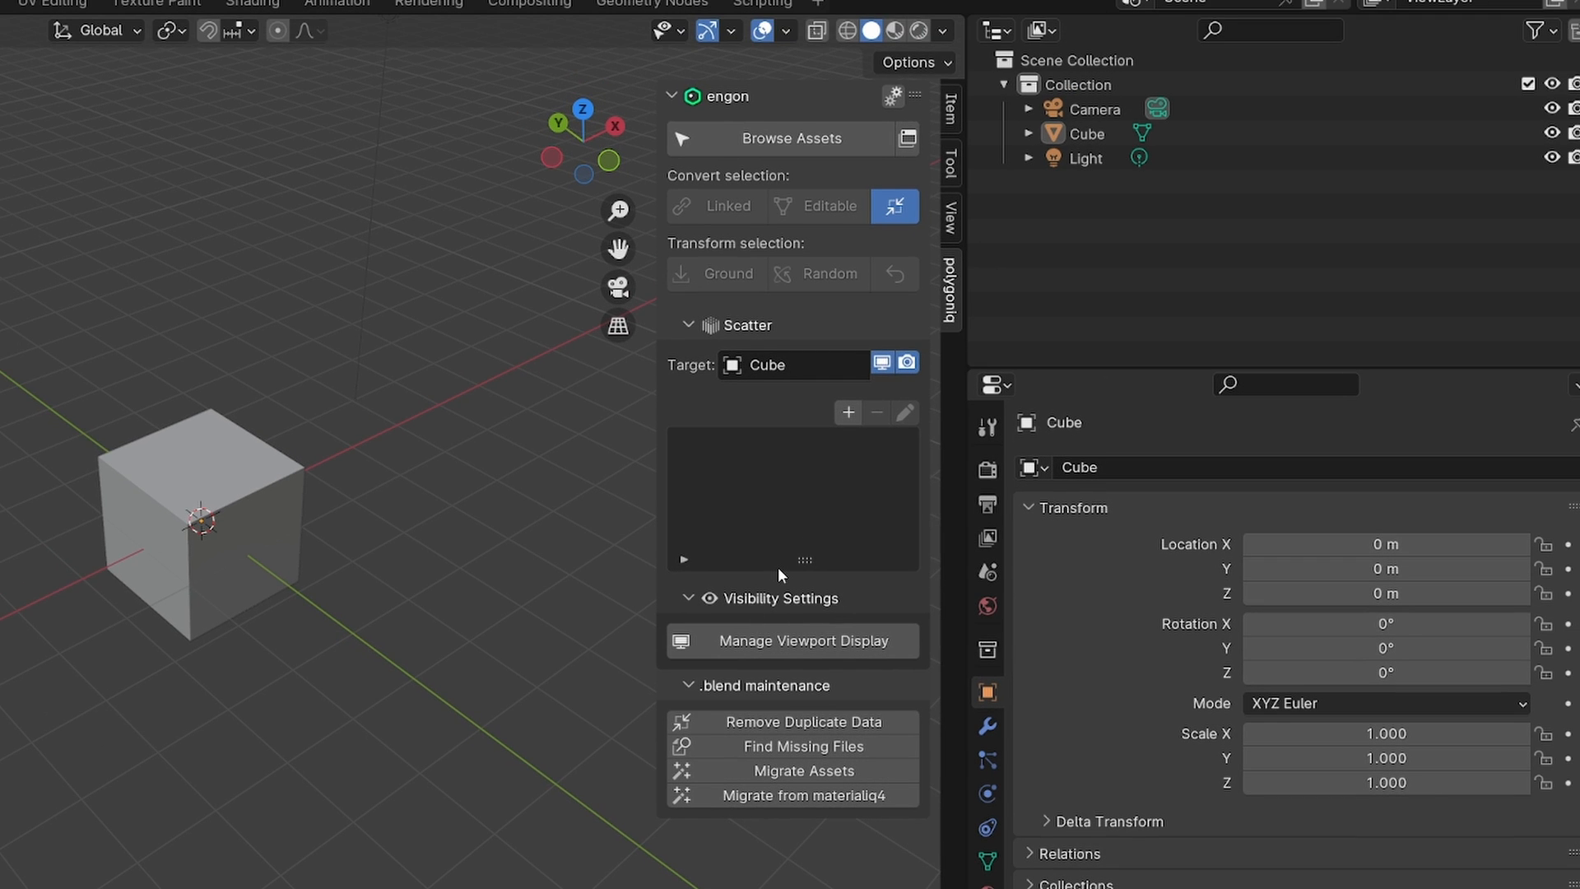
Step: Turn the Properties area into the engon browser, then return to engon preferences for asset packs
click(794, 139)
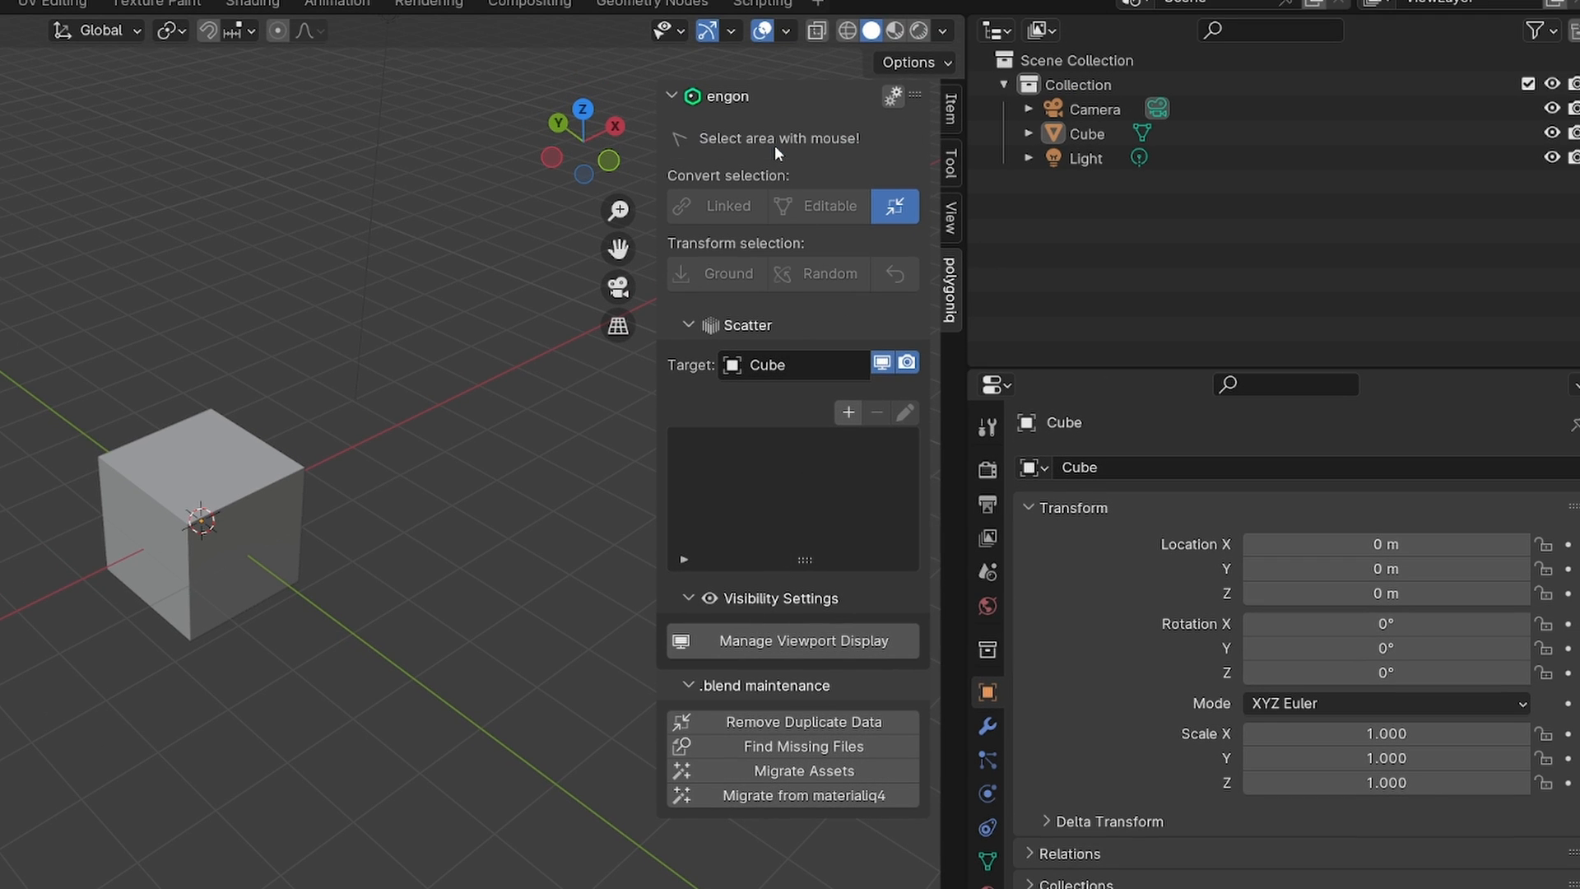
click(773, 139)
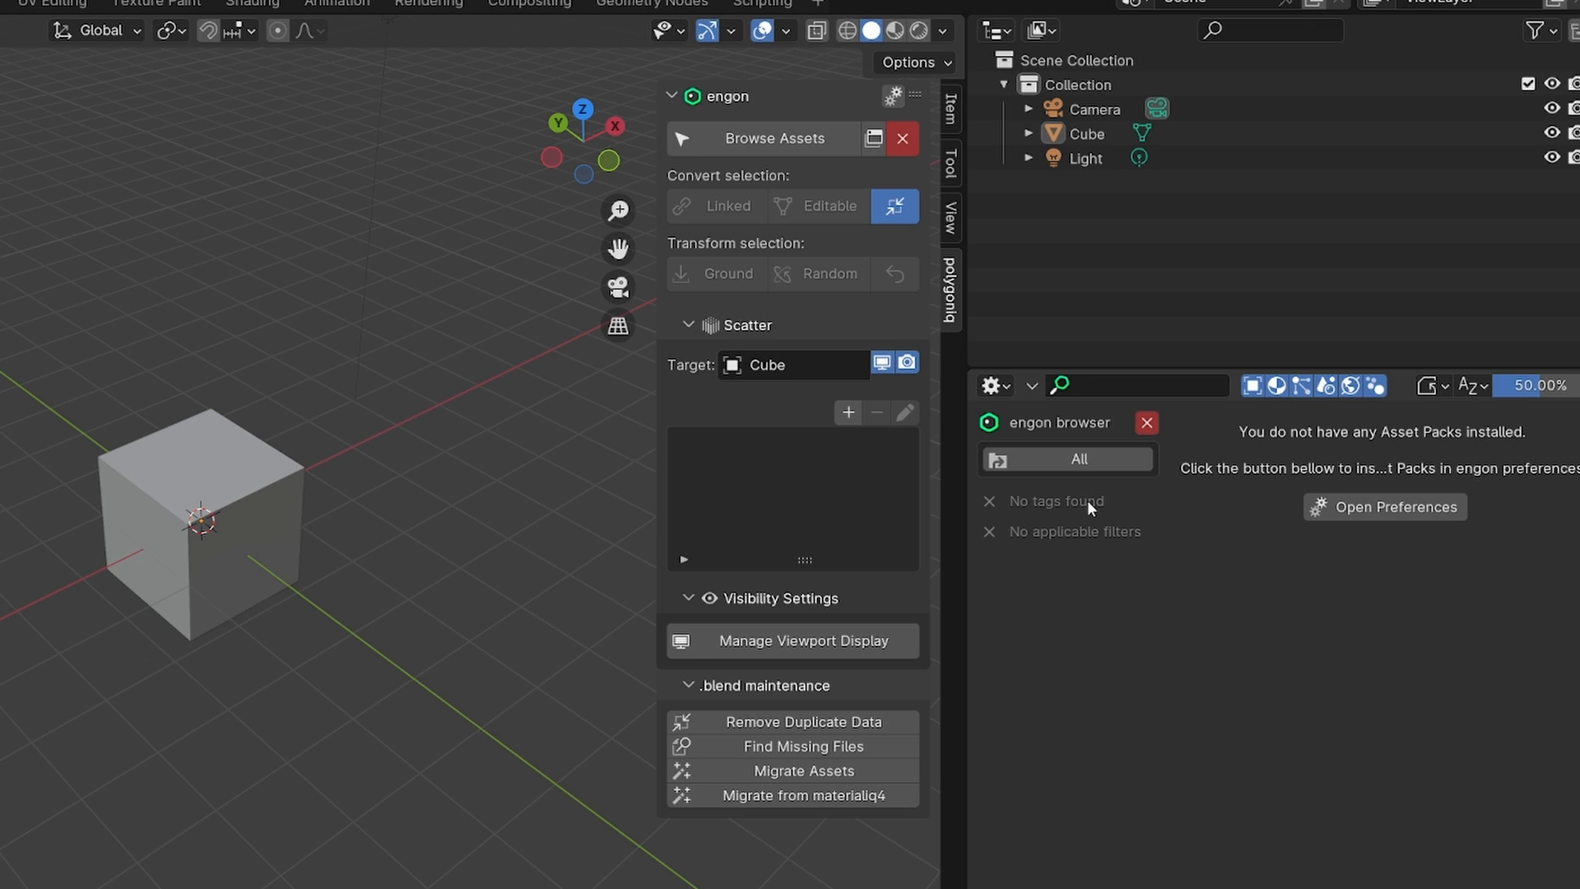
mouse_move(941, 536)
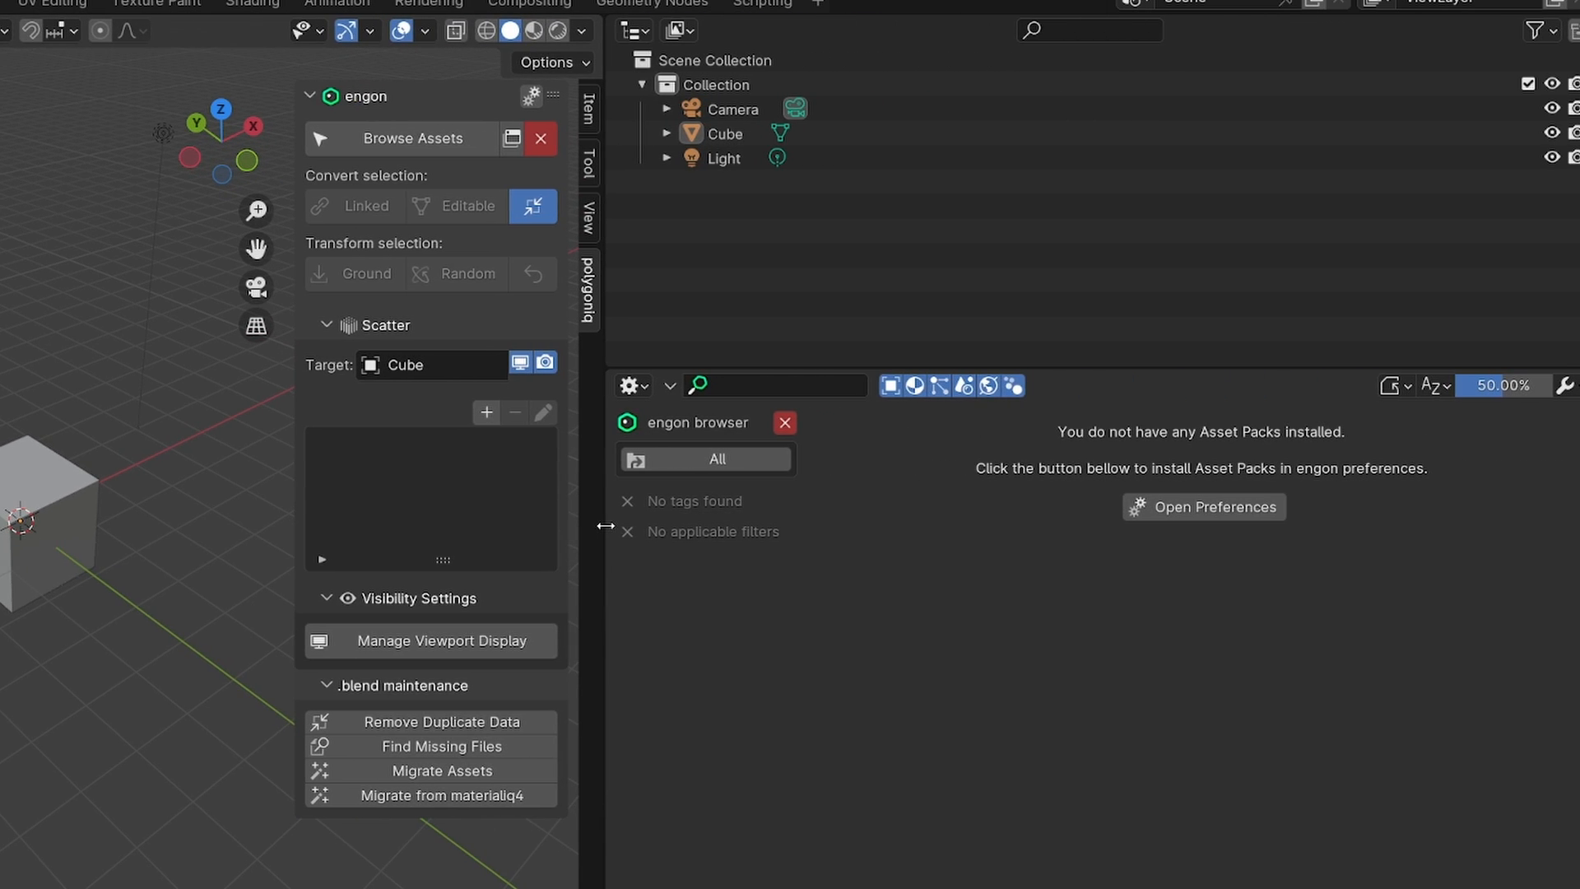
mouse_move(1137, 434)
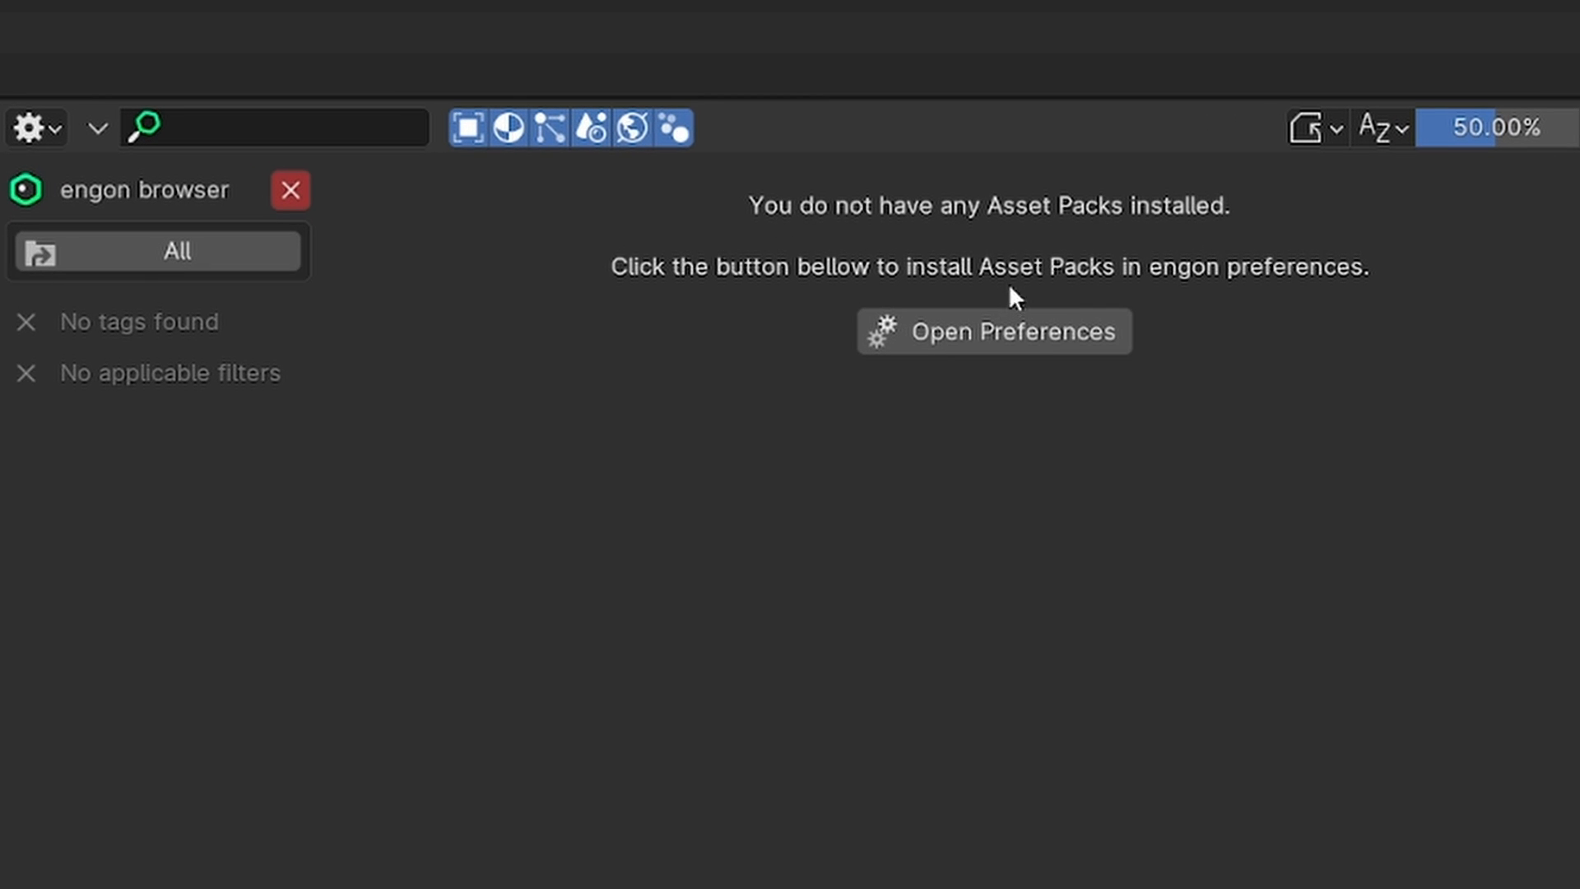
click(992, 331)
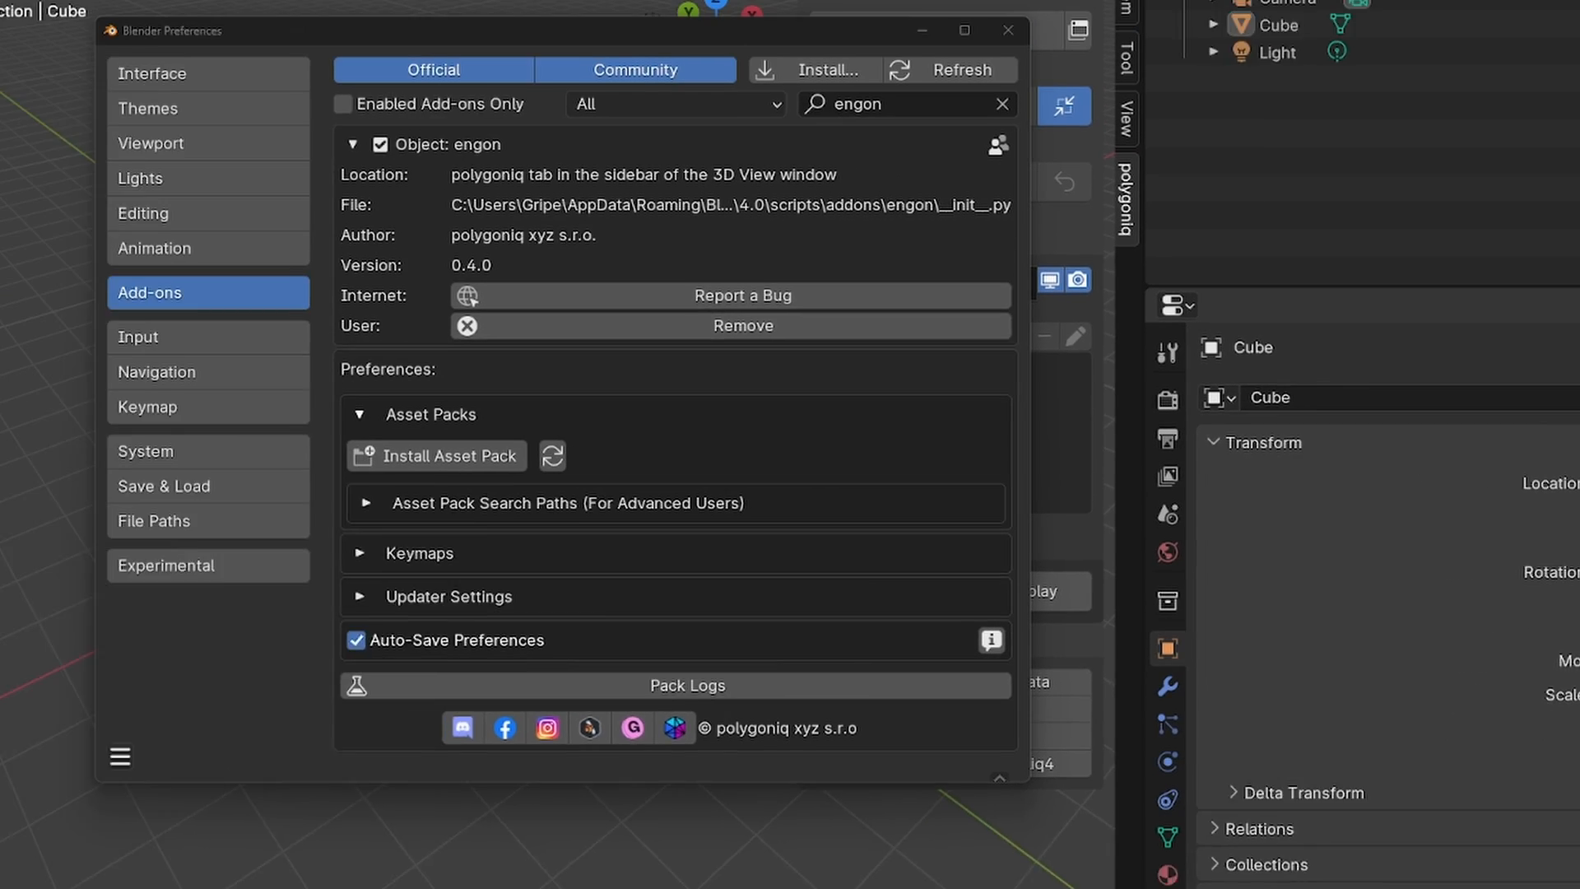